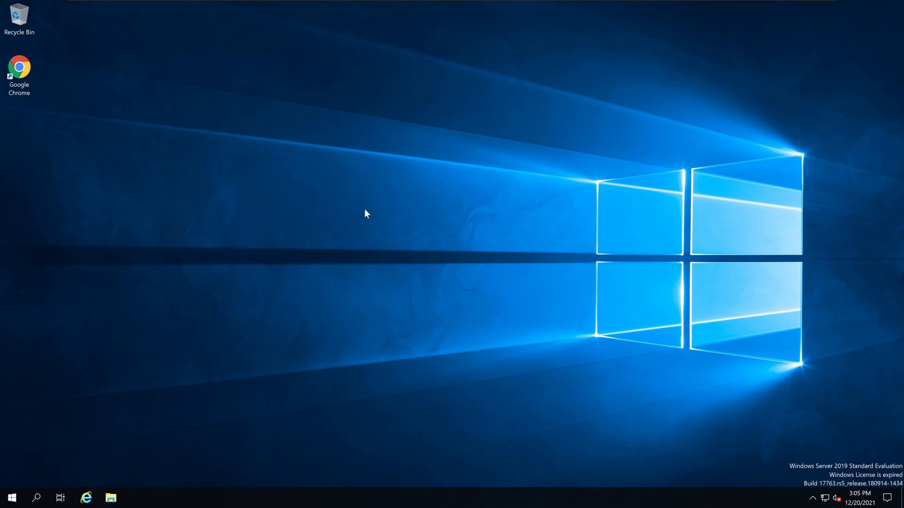
{"action": "mouse_move", "coordinate": [611, 241]}
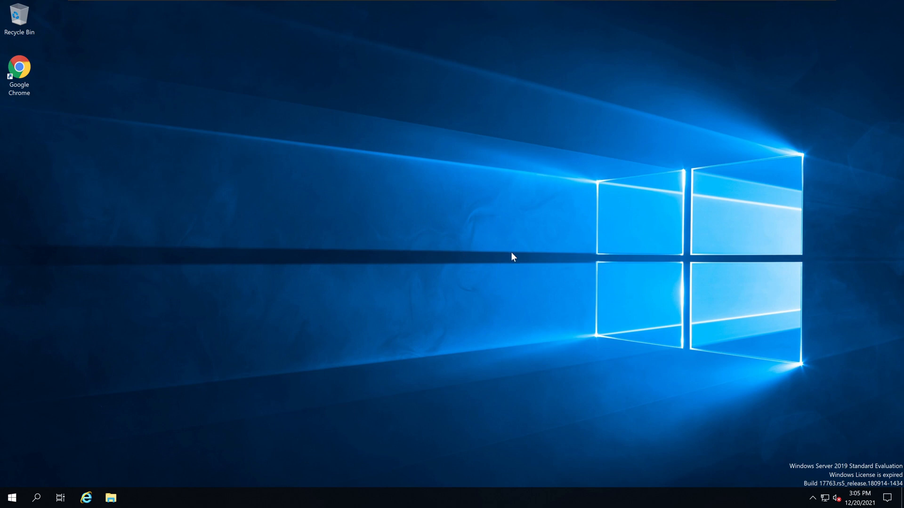
{"action": "mouse_move", "coordinate": [568, 225]}
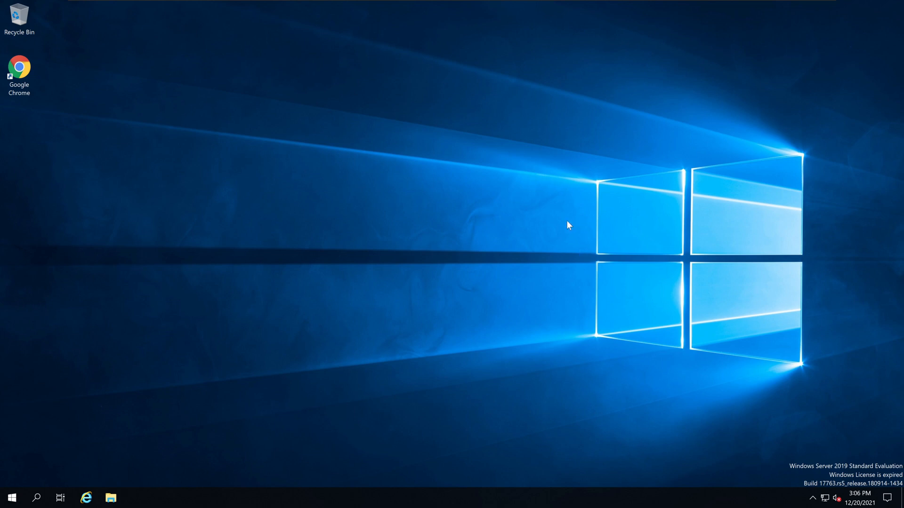
{"action": "mouse_move", "coordinate": [623, 266]}
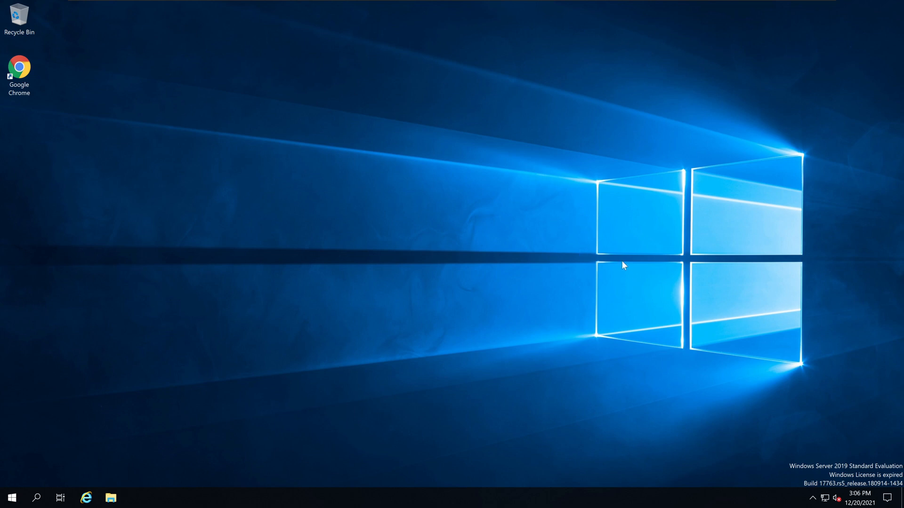
{"action": "mouse_move", "coordinate": [611, 281]}
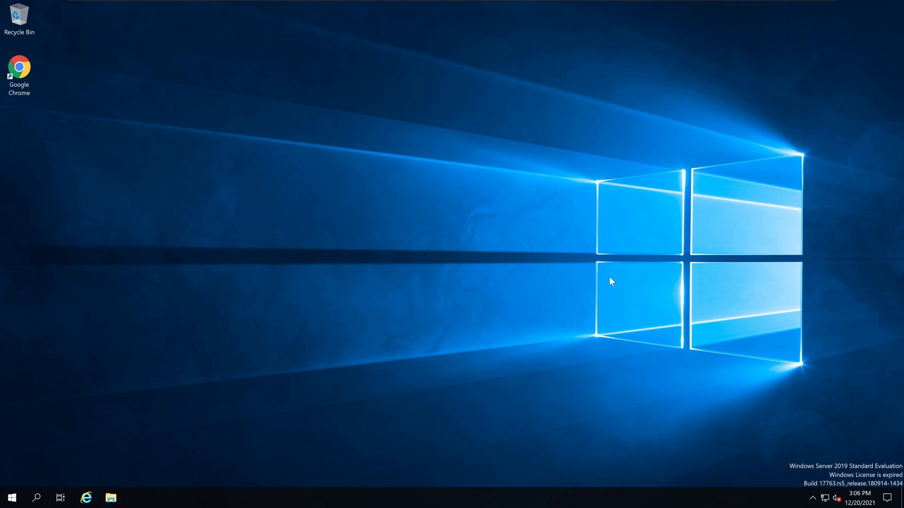
{"action": "mouse_move", "coordinate": [556, 297]}
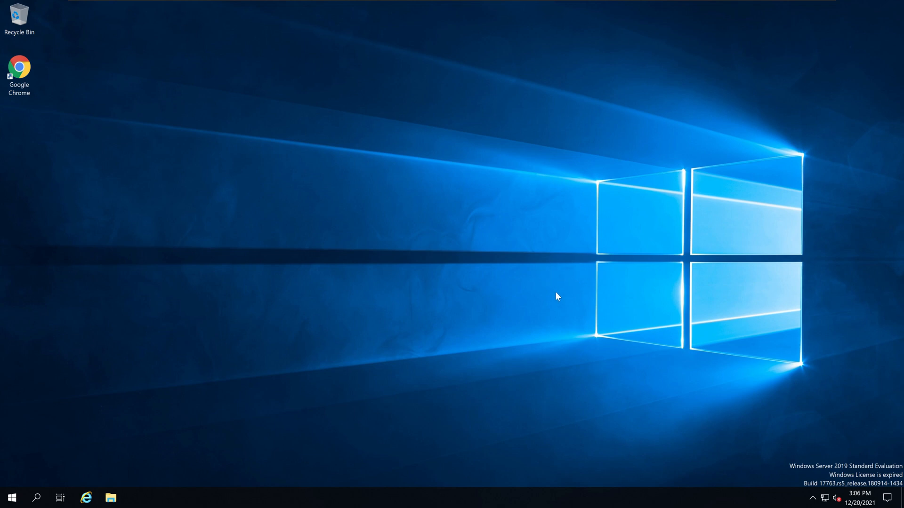
{"action": "mouse_move", "coordinate": [516, 296]}
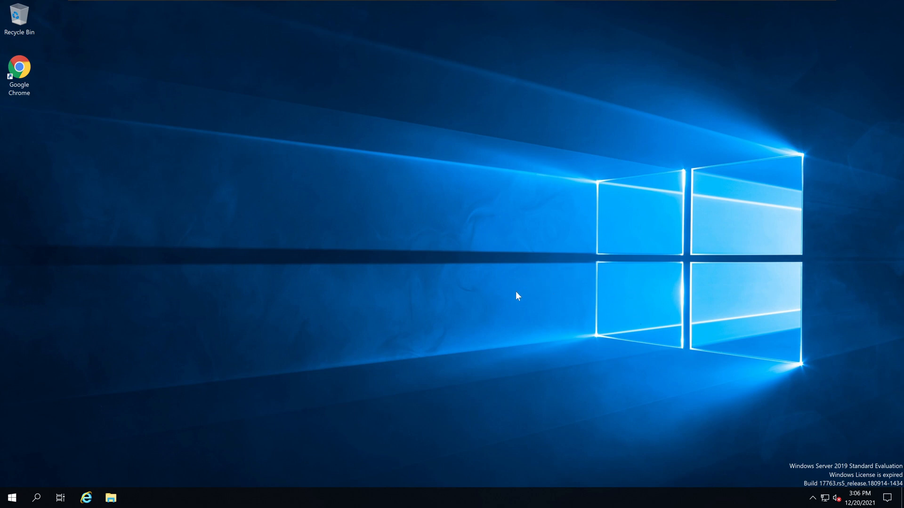
{"action": "mouse_move", "coordinate": [563, 302]}
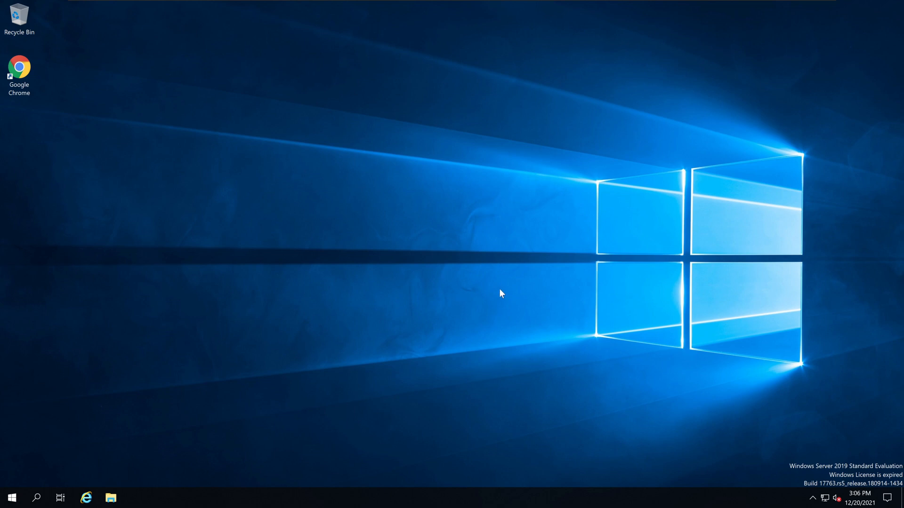
{"action": "mouse_move", "coordinate": [479, 279]}
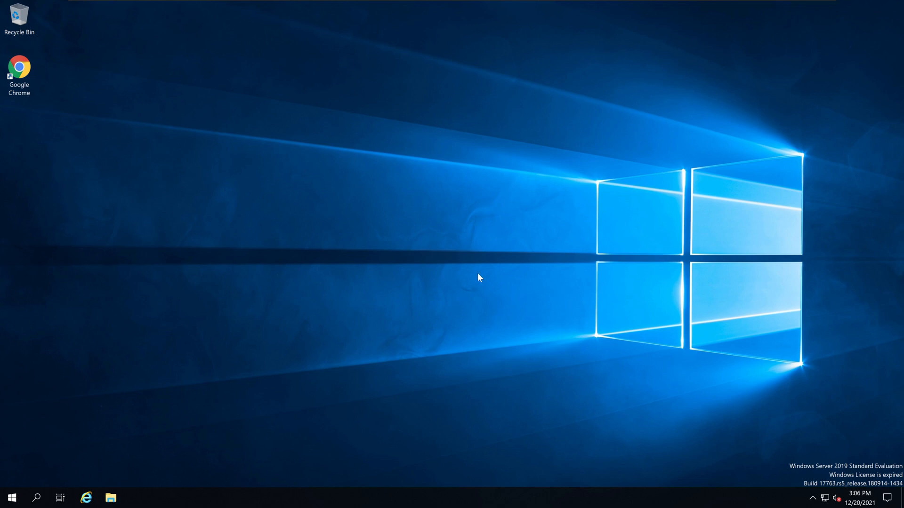
{"action": "mouse_move", "coordinate": [598, 291]}
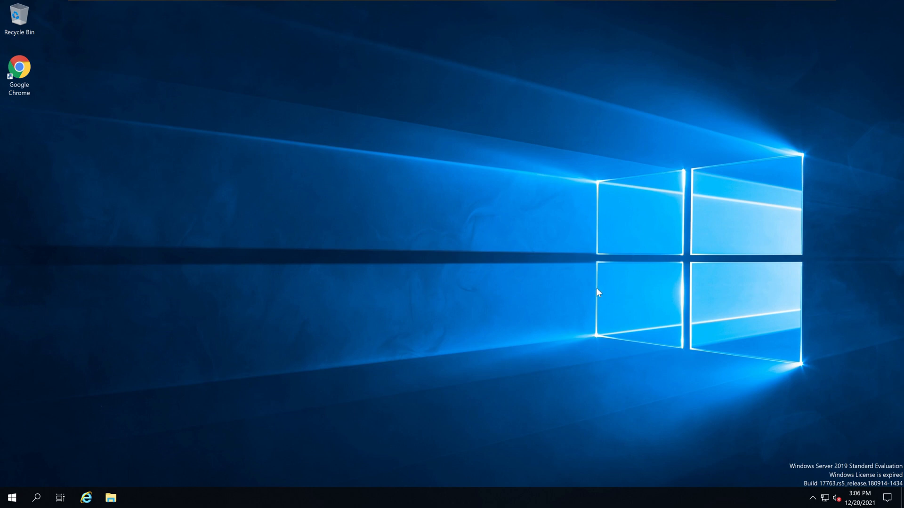
{"action": "mouse_move", "coordinate": [597, 307]}
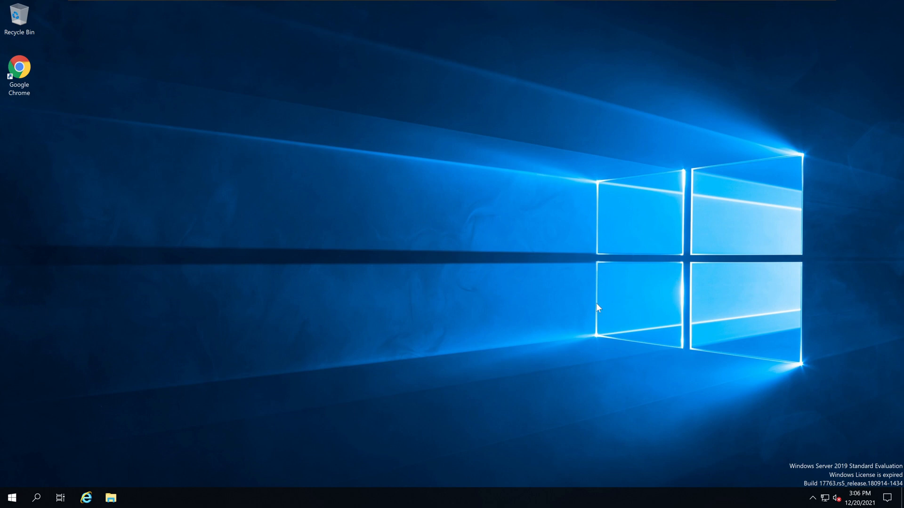
{"action": "mouse_move", "coordinate": [670, 265]}
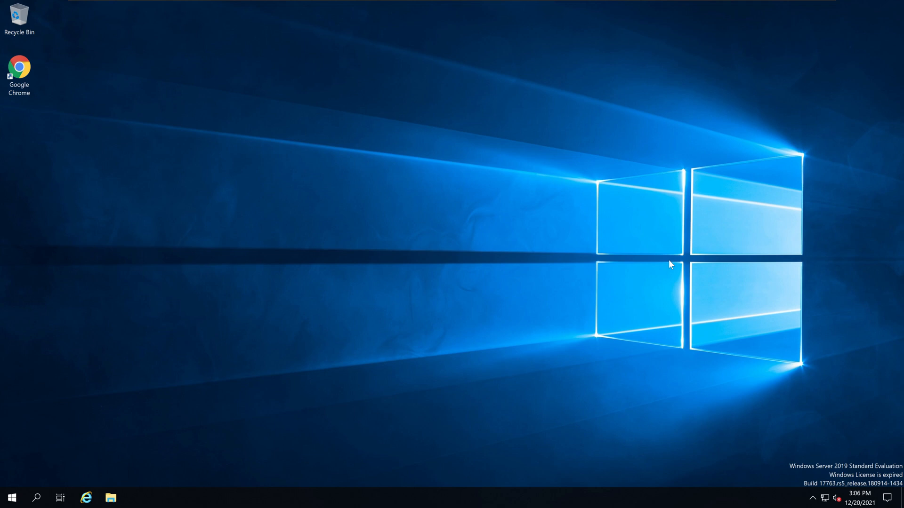
{"action": "mouse_move", "coordinate": [636, 254]}
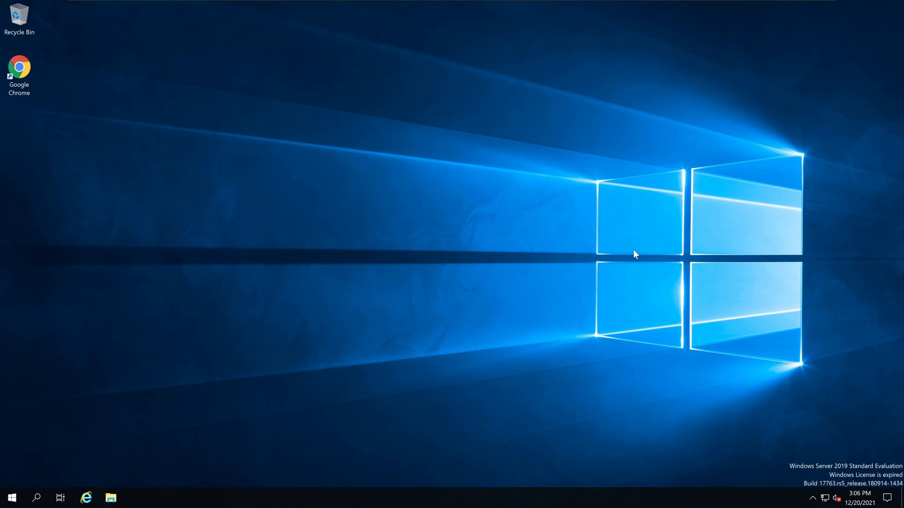
{"action": "mouse_move", "coordinate": [632, 245]}
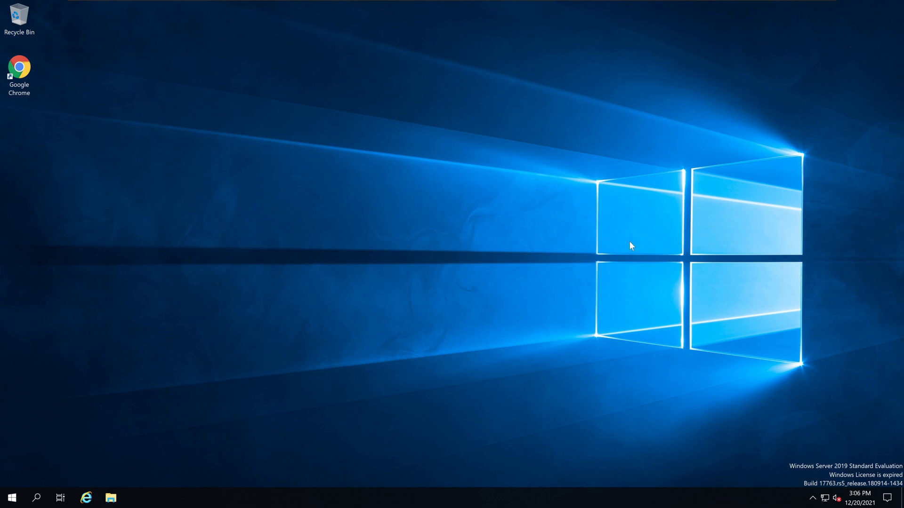
Step: Launch Server Manager from Start and show its Tools list of administrative tools
{"action": "left_click", "coordinate": [11, 497]}
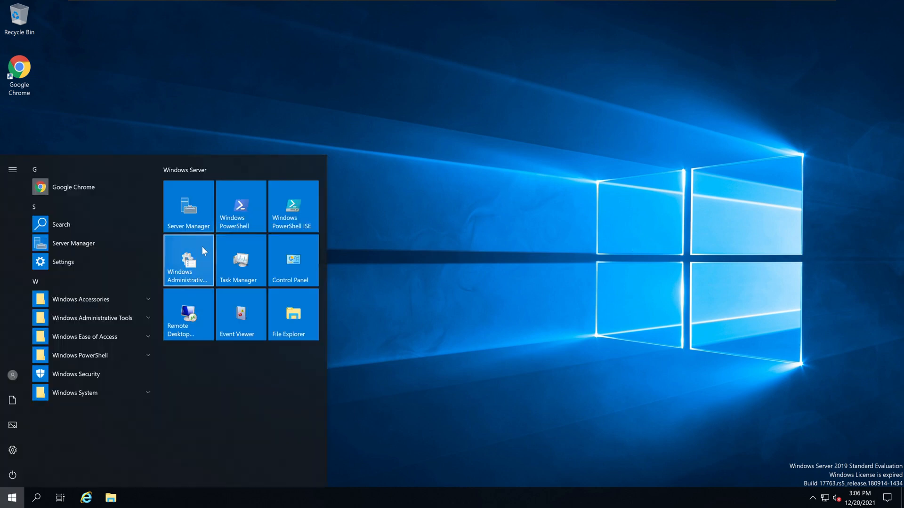
{"action": "left_click", "coordinate": [189, 206]}
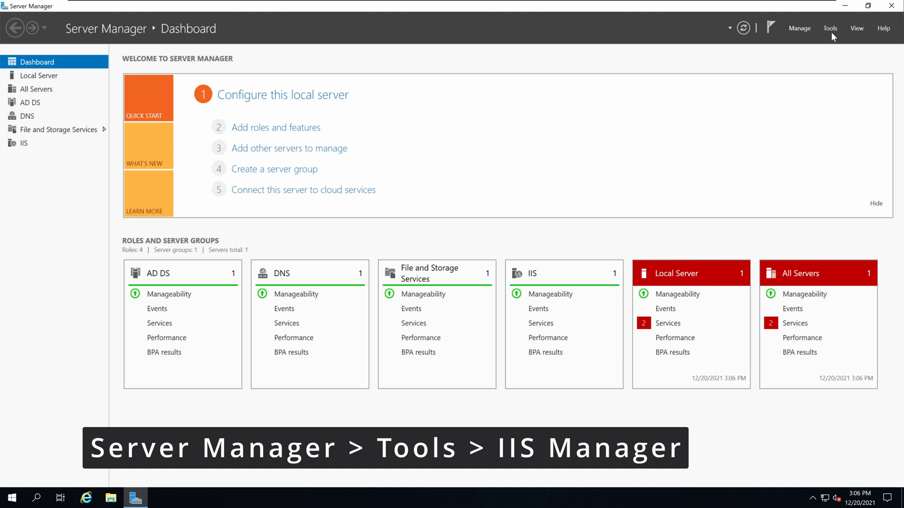
{"action": "left_click", "coordinate": [830, 28]}
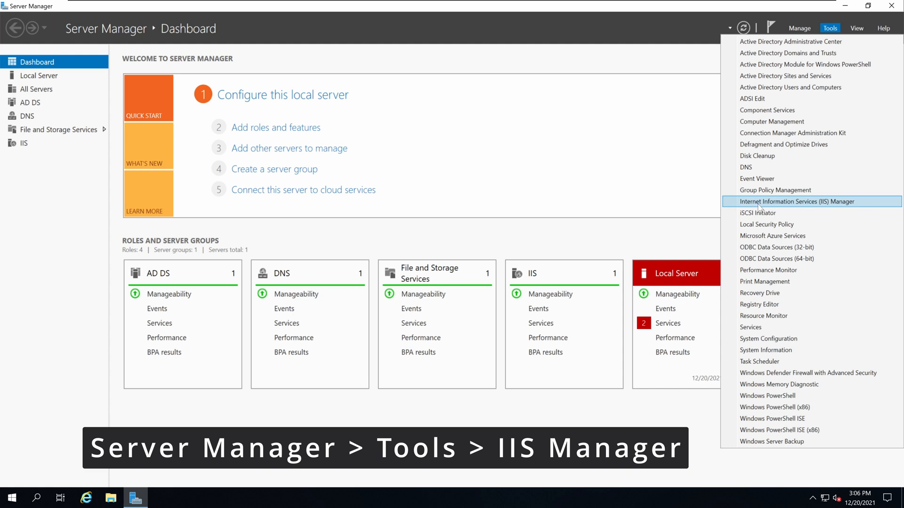
{"action": "mouse_move", "coordinate": [854, 207]}
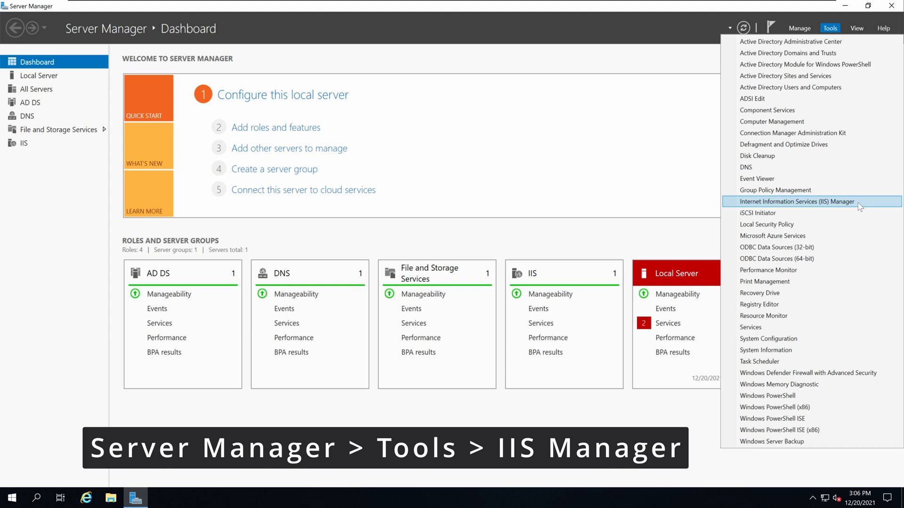
Step: Launch IIS Manager, expand SSSERV > Sites, select Default Web Site and show its SSL Settings
{"action": "left_click", "coordinate": [798, 202]}
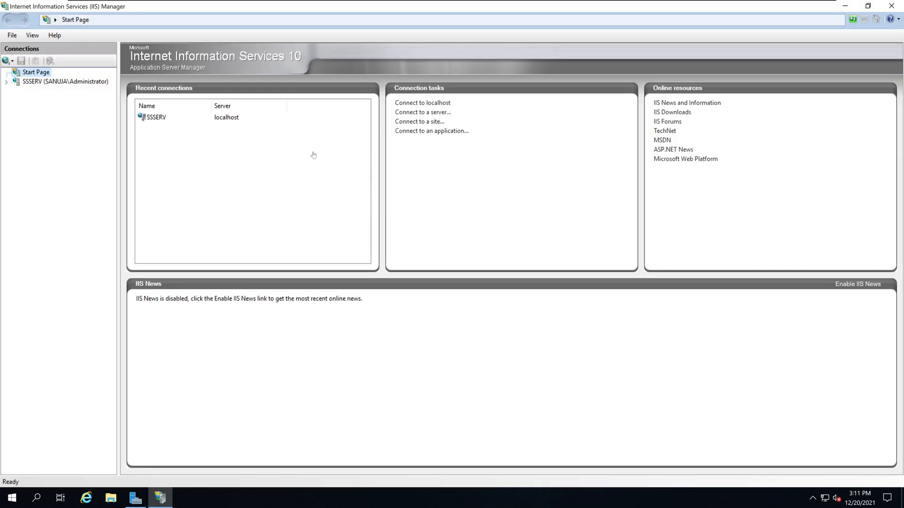
{"action": "mouse_move", "coordinate": [97, 42]}
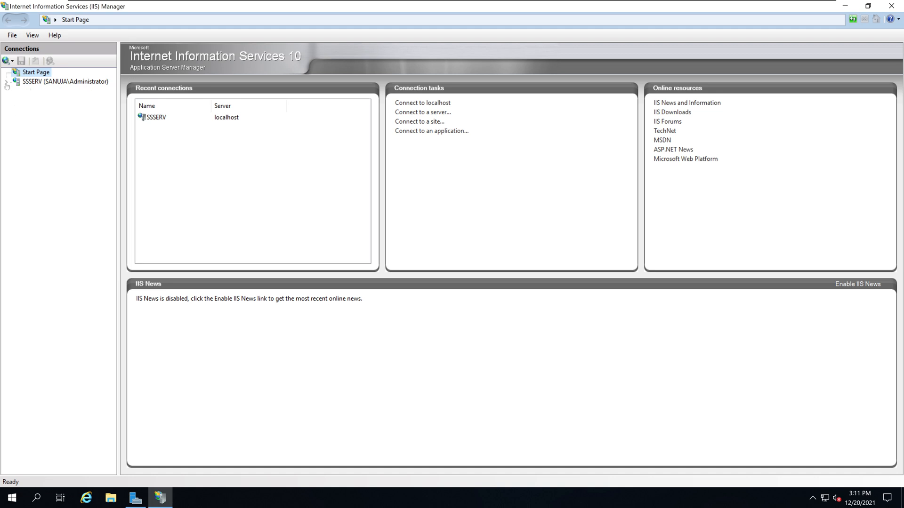
{"action": "left_click", "coordinate": [66, 81]}
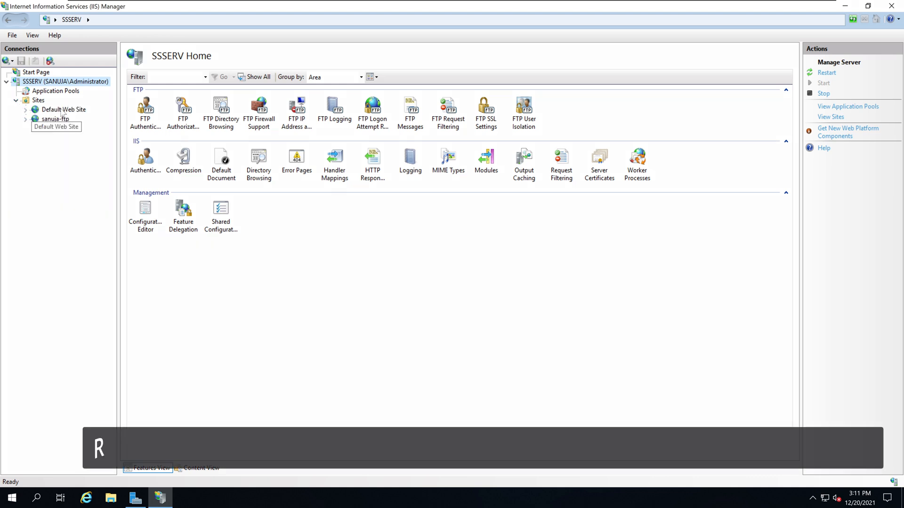
{"action": "left_click", "coordinate": [63, 109]}
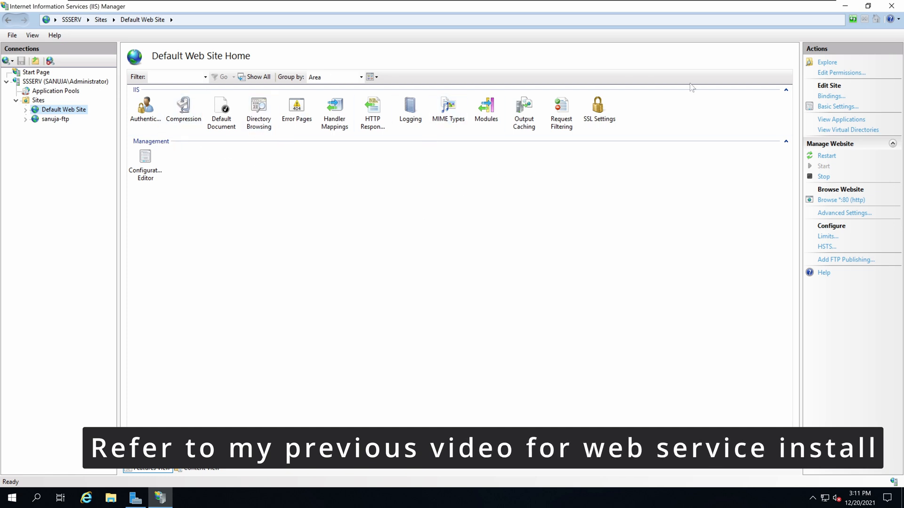
{"action": "mouse_move", "coordinate": [181, 131]}
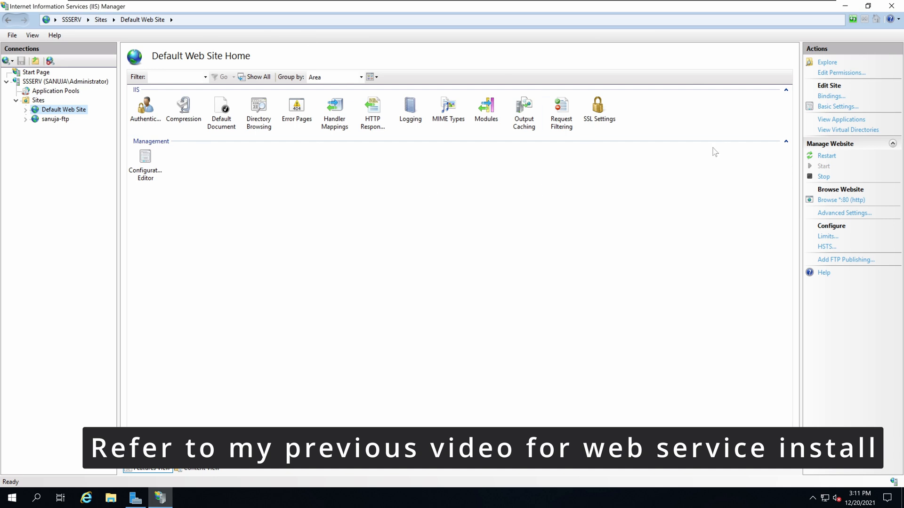
{"action": "mouse_move", "coordinate": [606, 189]}
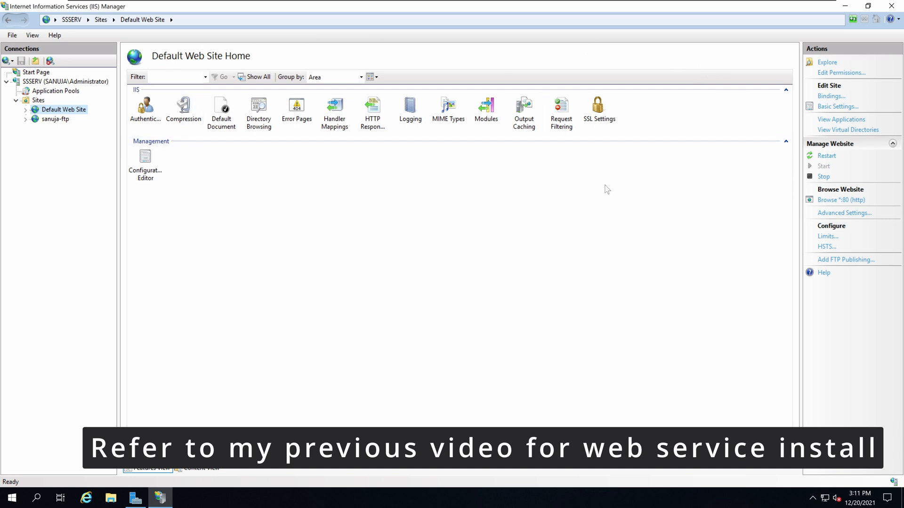
{"action": "double_click", "coordinate": [598, 108]}
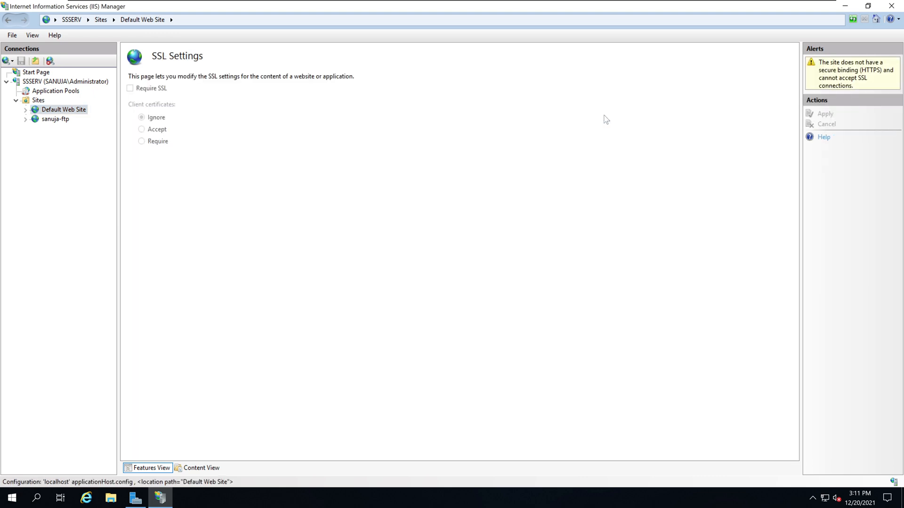
{"action": "mouse_move", "coordinate": [214, 123]}
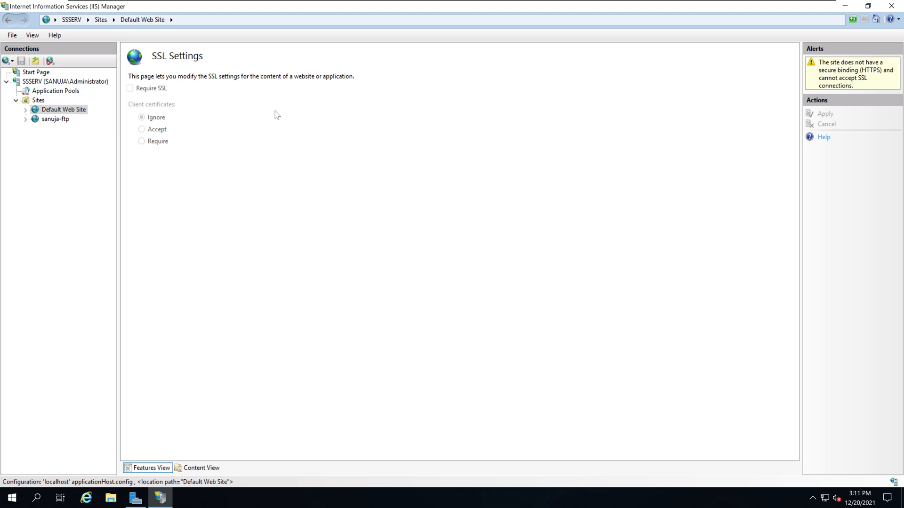
{"action": "mouse_move", "coordinate": [226, 153]}
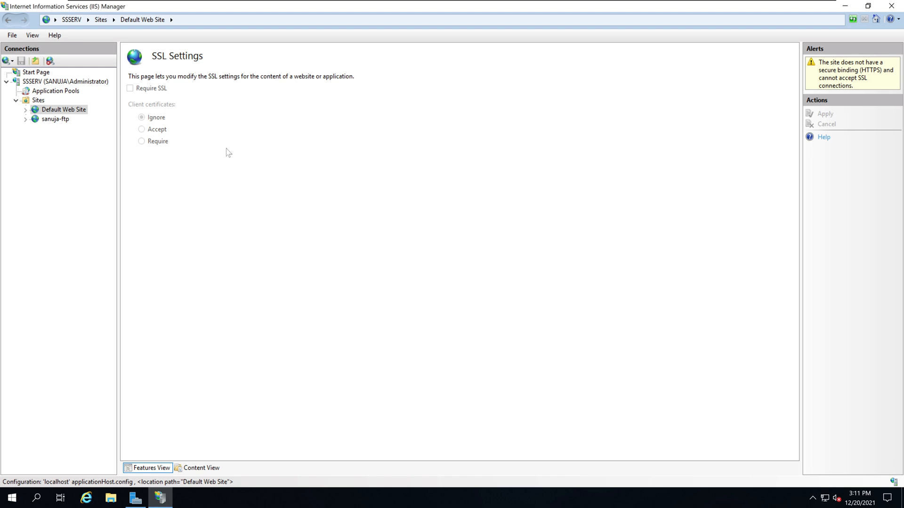
{"action": "mouse_move", "coordinate": [203, 127]}
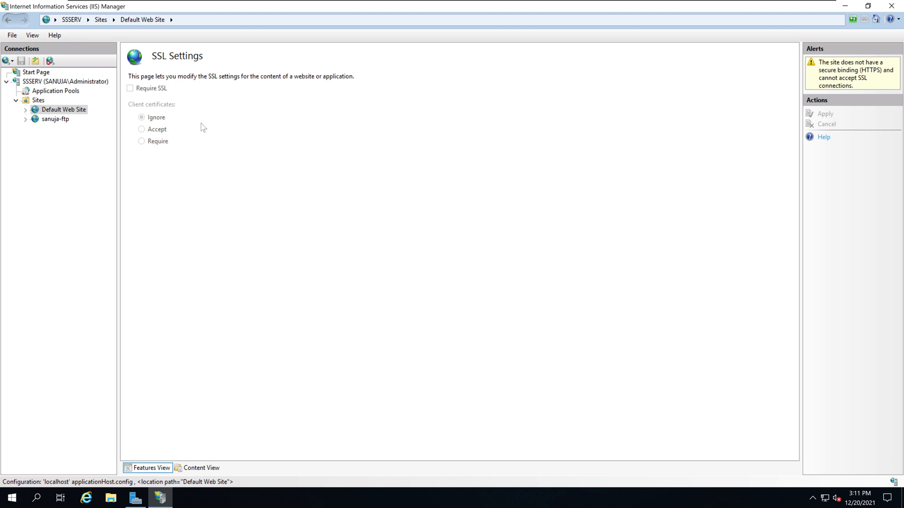
{"action": "mouse_move", "coordinate": [163, 112]}
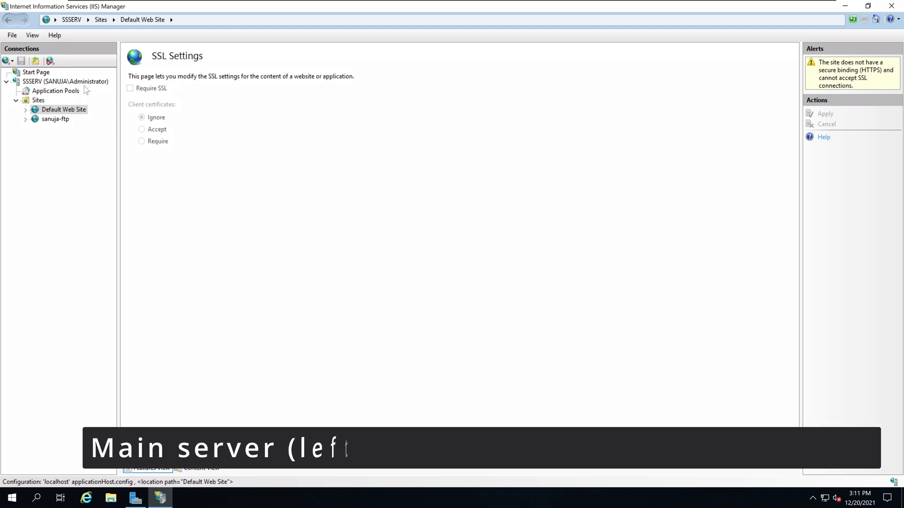
Step: Go to the server node and show its empty Server Certificates page
{"action": "left_click", "coordinate": [65, 81]}
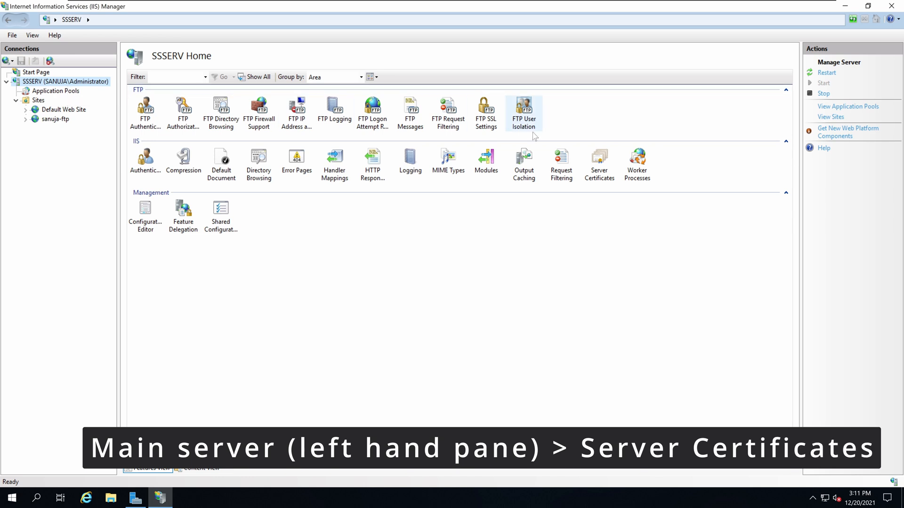
{"action": "mouse_move", "coordinate": [599, 161]}
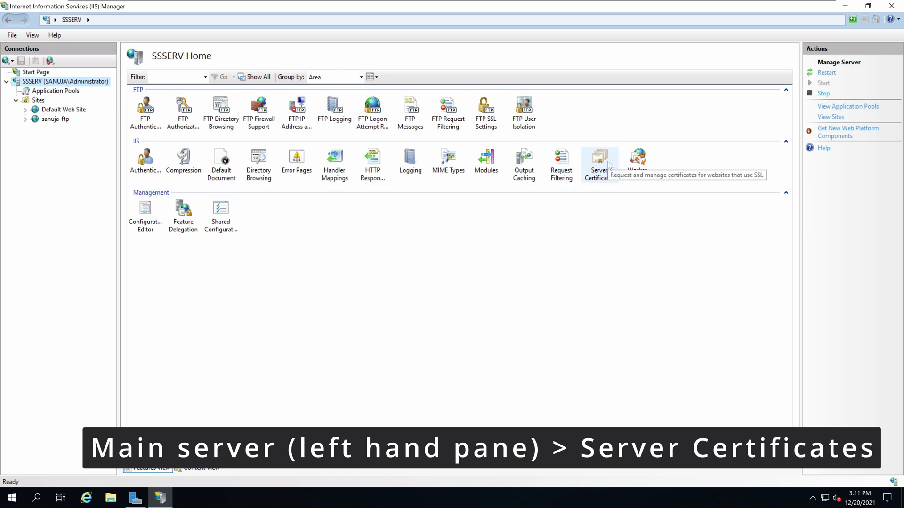
{"action": "double_click", "coordinate": [600, 158]}
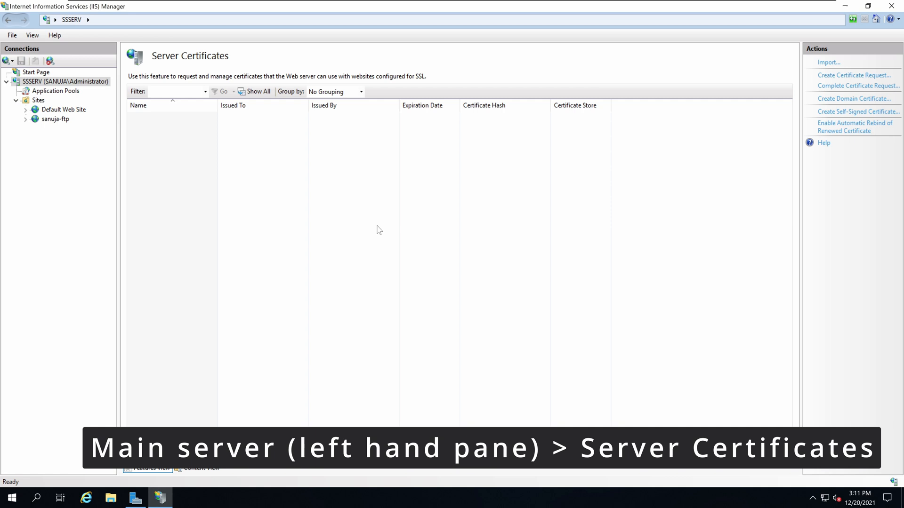
{"action": "mouse_move", "coordinate": [725, 130]}
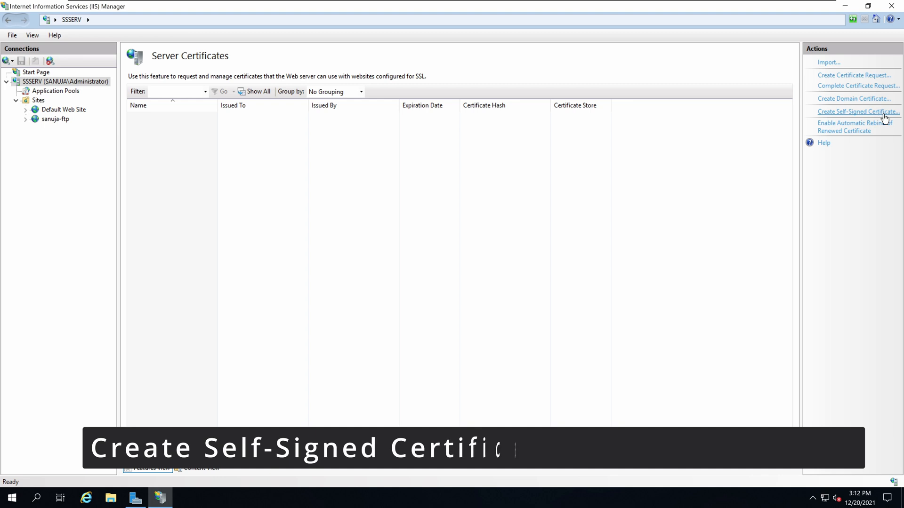
Step: Create a self-signed certificate named www-web in the Web Hosting store
{"action": "left_click", "coordinate": [857, 111]}
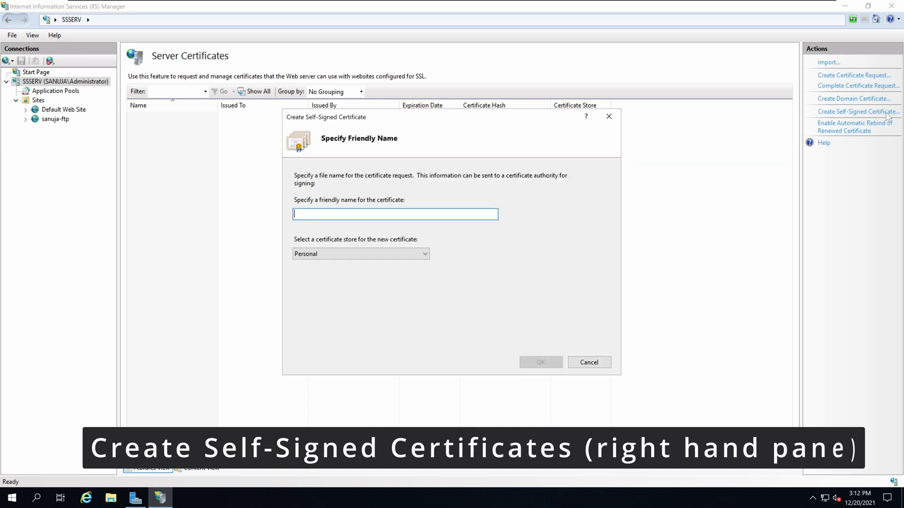
{"action": "mouse_move", "coordinate": [533, 171]}
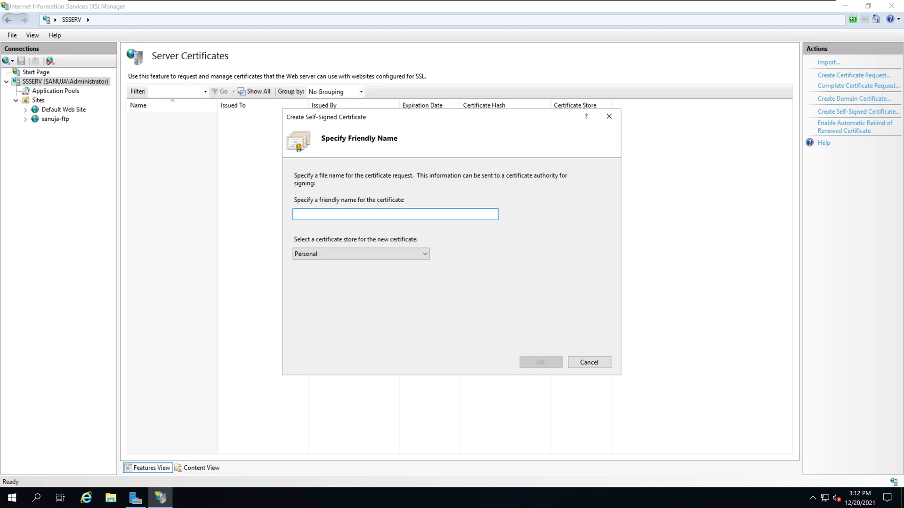
{"action": "type", "text": "www"}
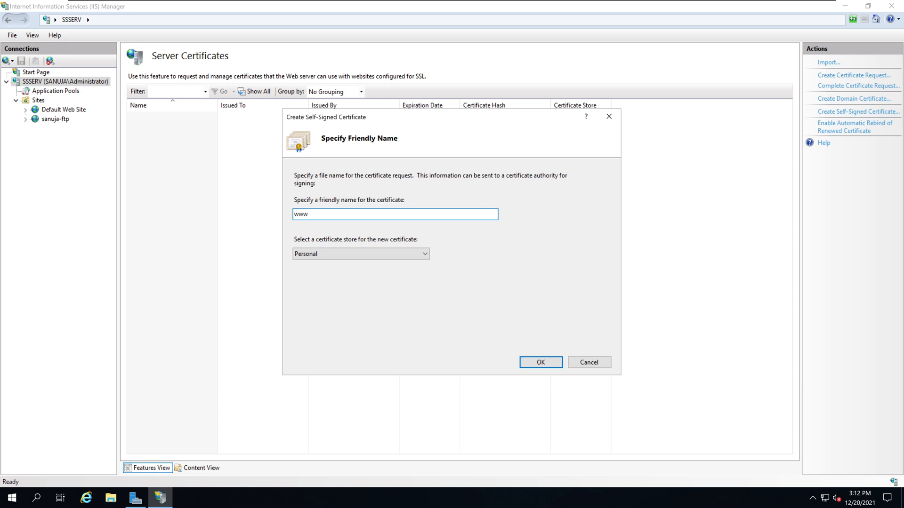
{"action": "type", "text": "-web"}
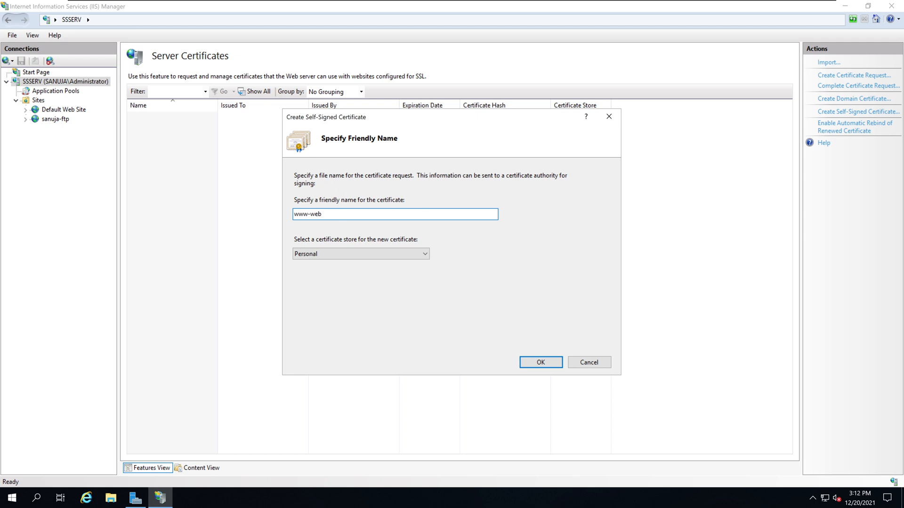
{"action": "mouse_move", "coordinate": [313, 249]}
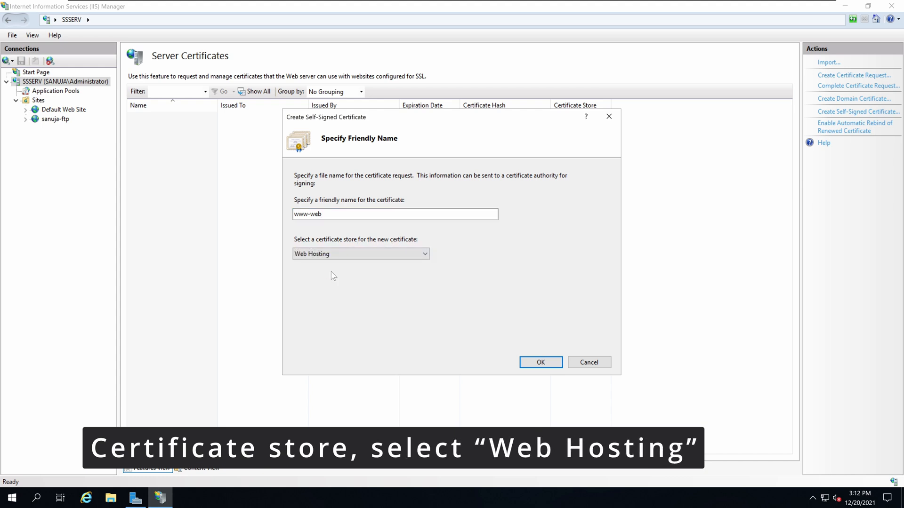
{"action": "mouse_move", "coordinate": [341, 274]}
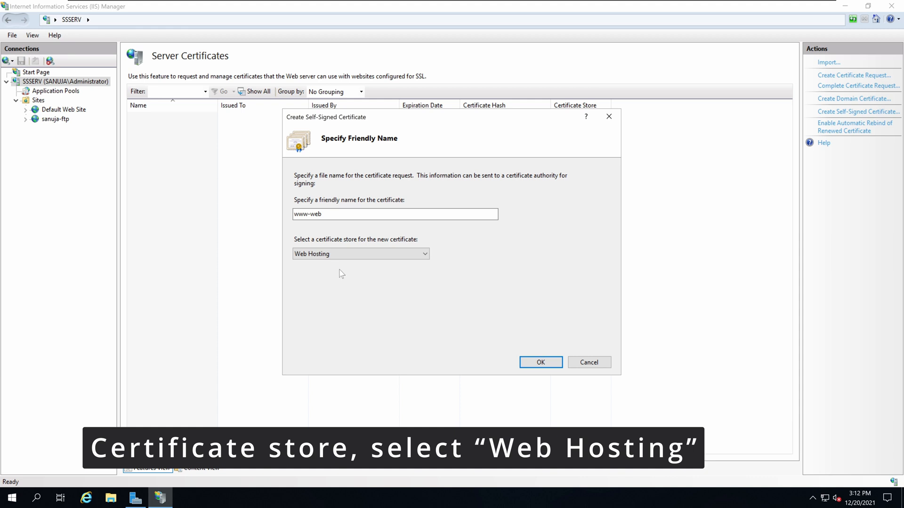
{"action": "left_click", "coordinate": [539, 362]}
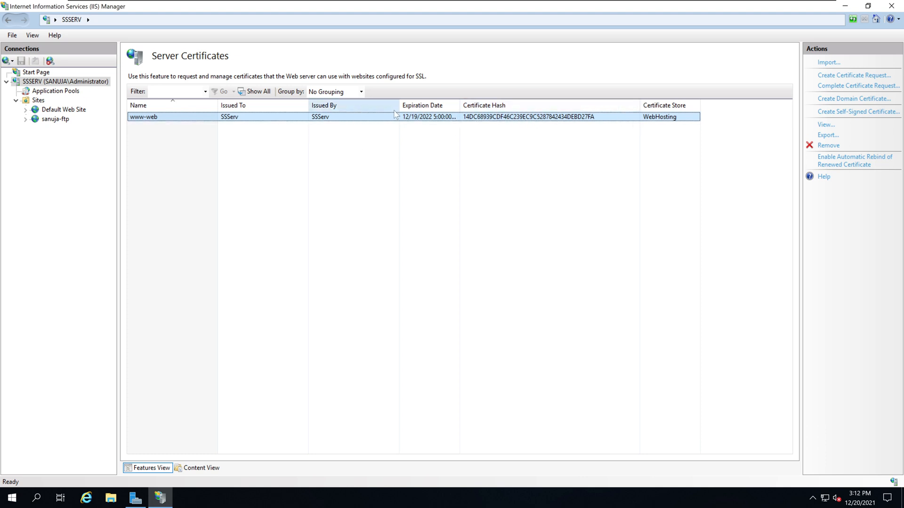
{"action": "mouse_move", "coordinate": [73, 109]}
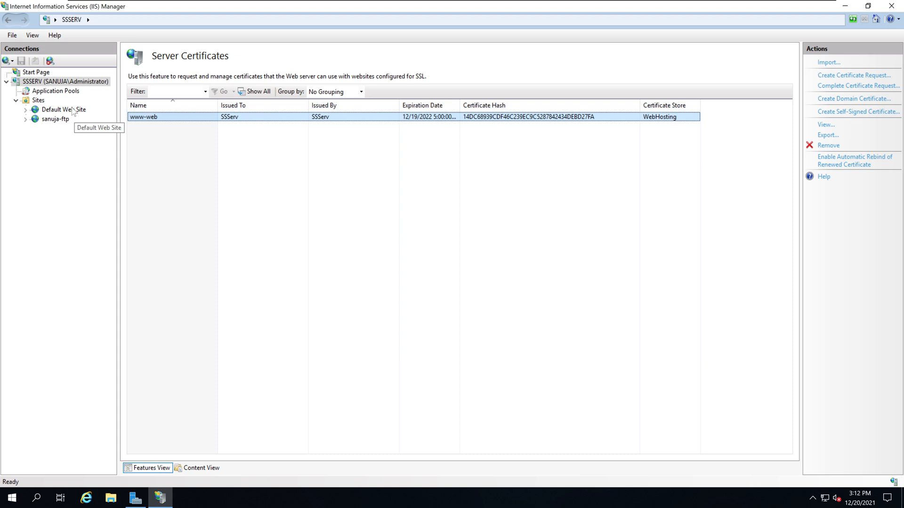
Step: Show Default Web Site's Site Bindings, currently only http on port 80
{"action": "left_click", "coordinate": [64, 109]}
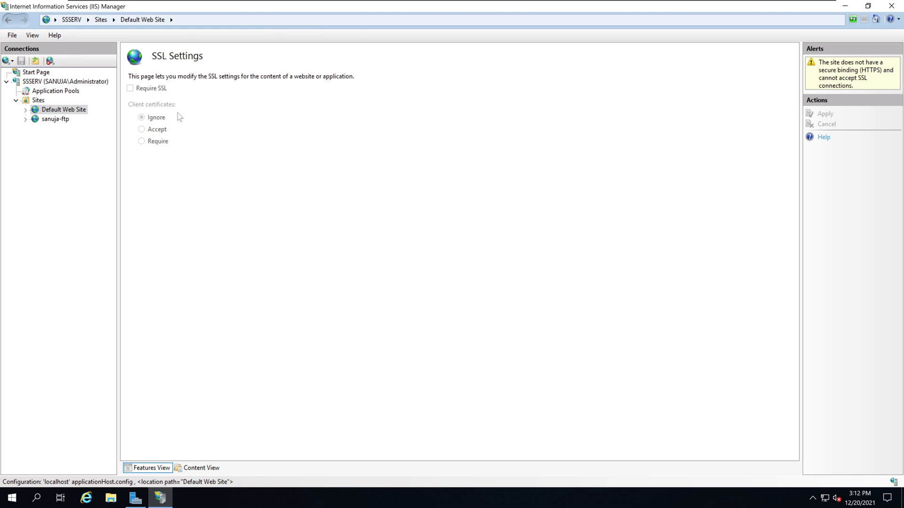
{"action": "mouse_move", "coordinate": [217, 59]}
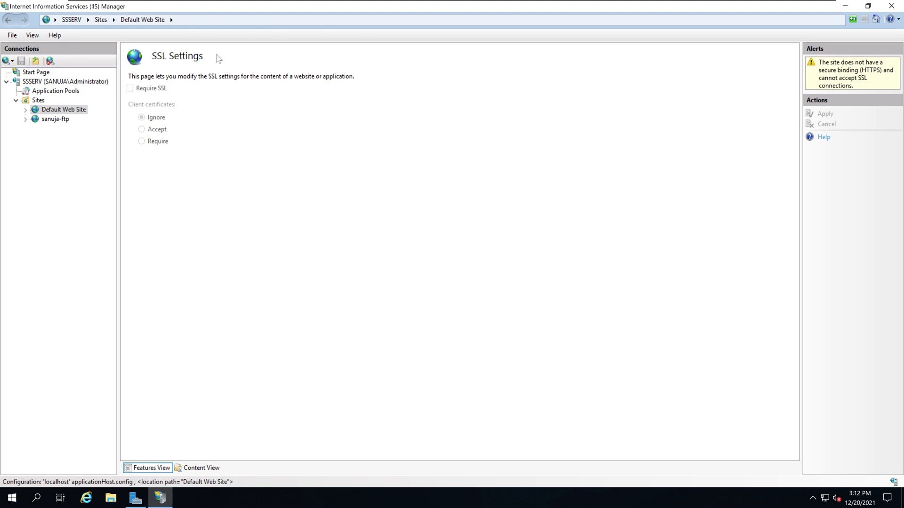
{"action": "mouse_move", "coordinate": [169, 93]}
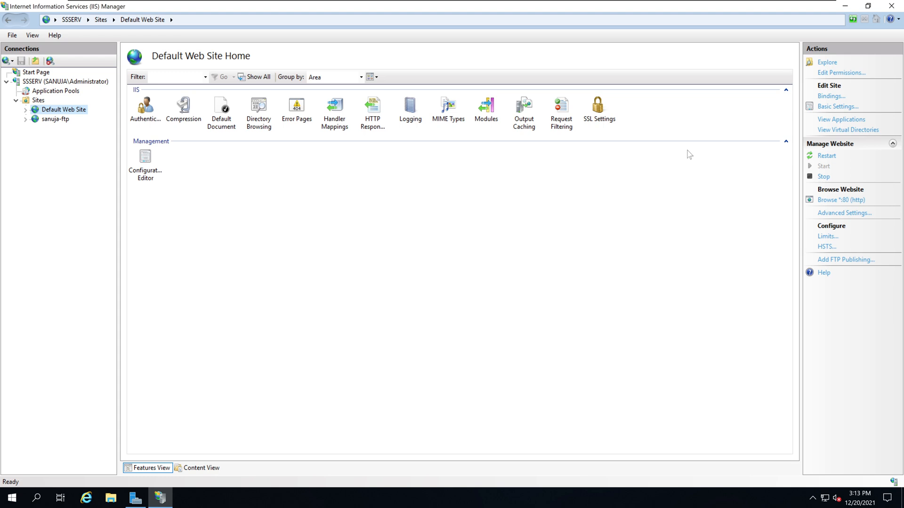
{"action": "mouse_move", "coordinate": [515, 195]}
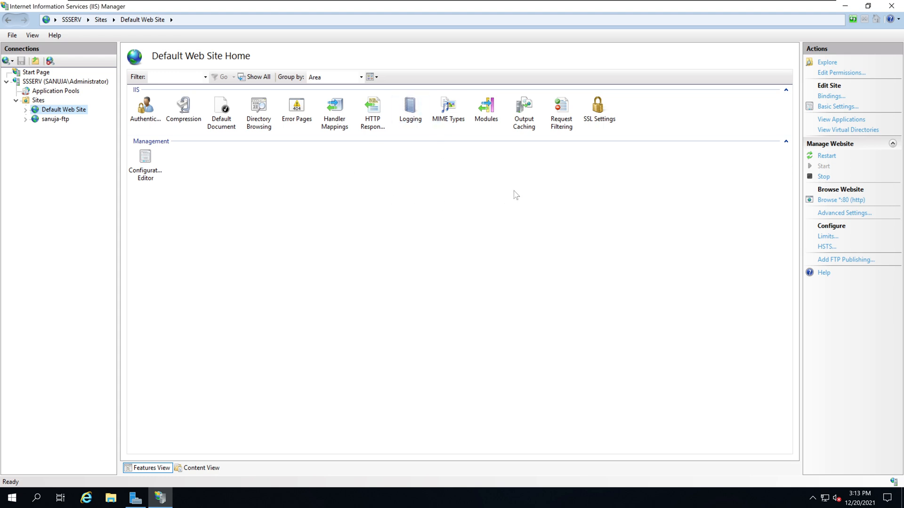
{"action": "mouse_move", "coordinate": [841, 200]}
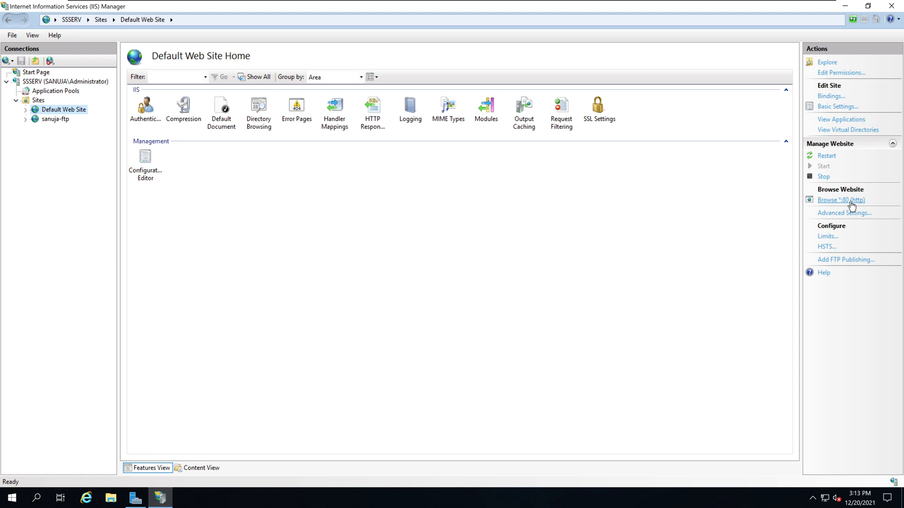
{"action": "mouse_move", "coordinate": [650, 188]}
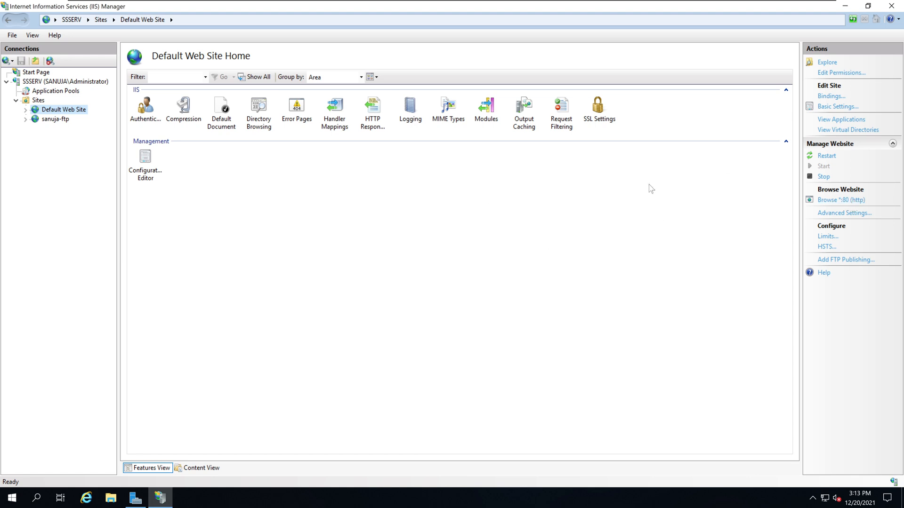
{"action": "mouse_move", "coordinate": [690, 172]}
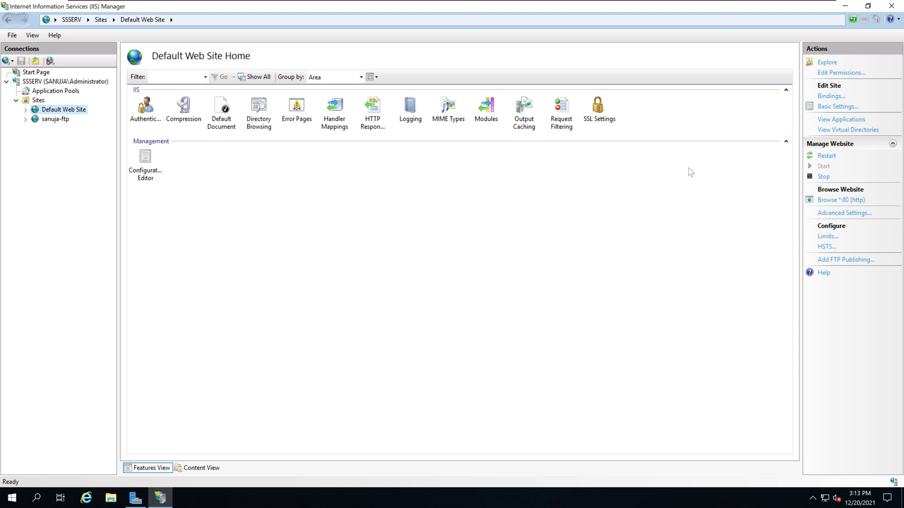
{"action": "mouse_move", "coordinate": [615, 230]}
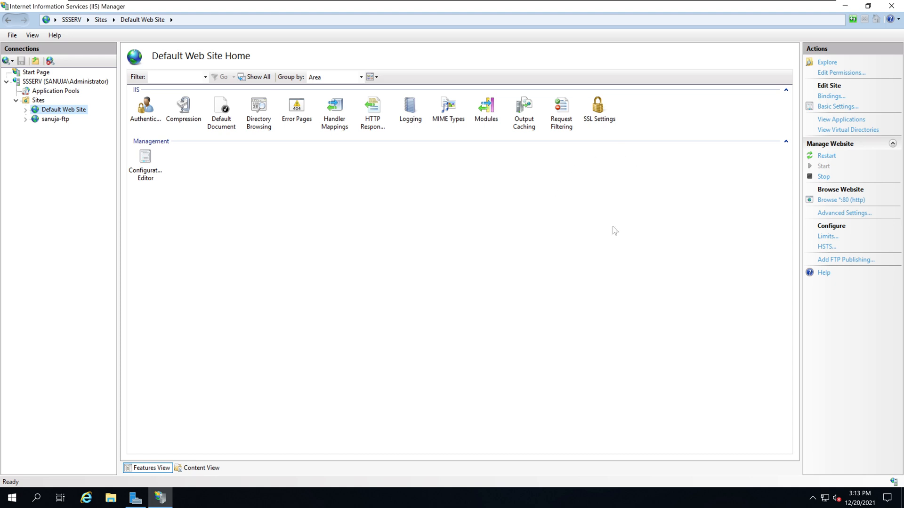
{"action": "mouse_move", "coordinate": [651, 168]}
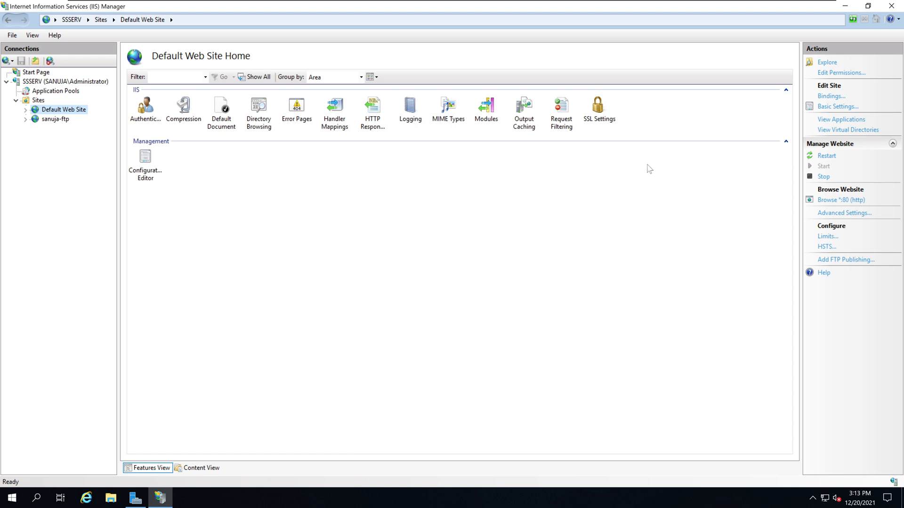
{"action": "mouse_move", "coordinate": [652, 158]}
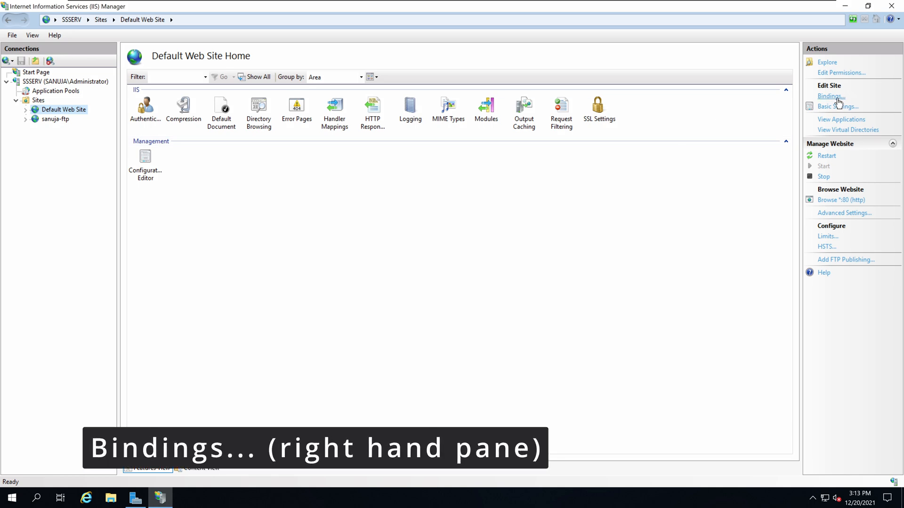
{"action": "left_click", "coordinate": [830, 96]}
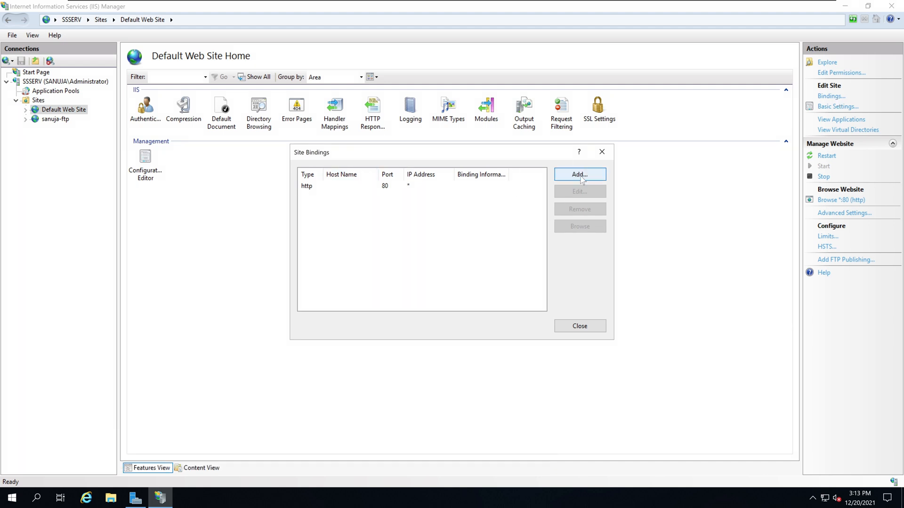
Step: Add an https binding on port 443 using the www-web certificate to Default Web Site
{"action": "left_click", "coordinate": [579, 175]}
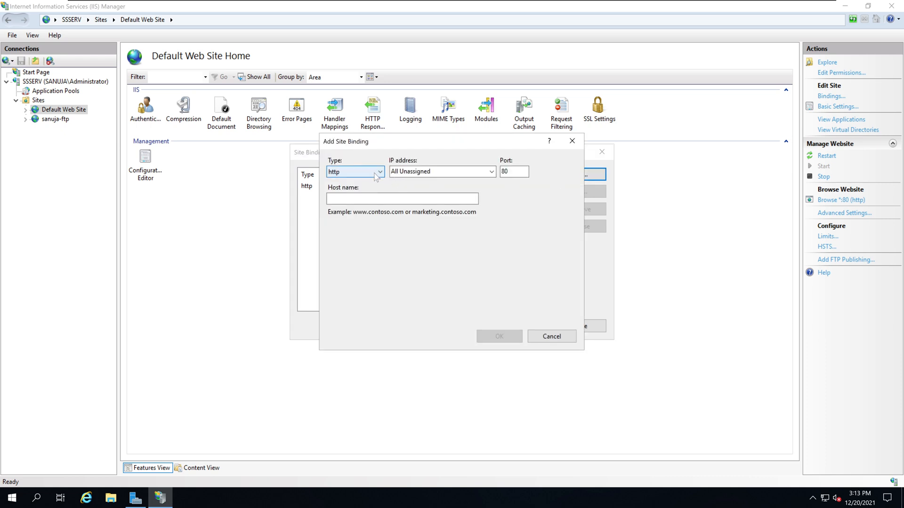
{"action": "left_click", "coordinate": [379, 171]}
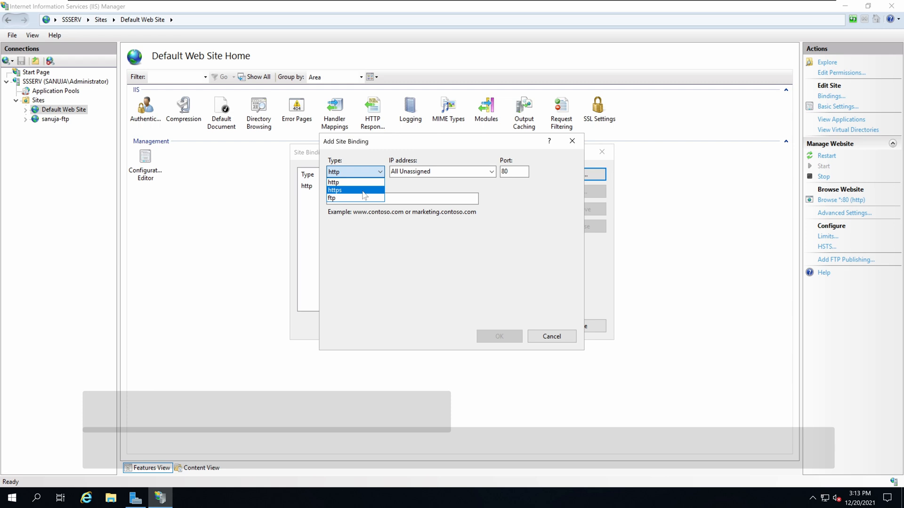
{"action": "left_click", "coordinate": [335, 191]}
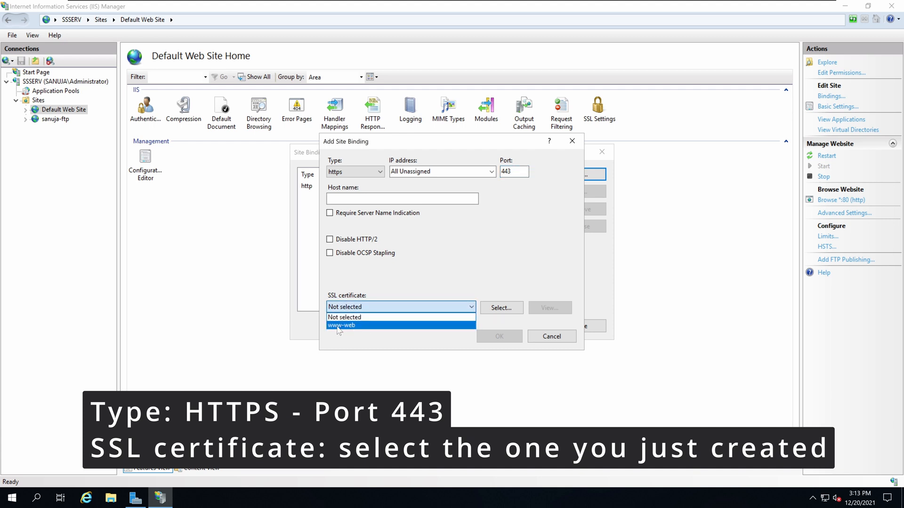
{"action": "mouse_move", "coordinate": [373, 331]}
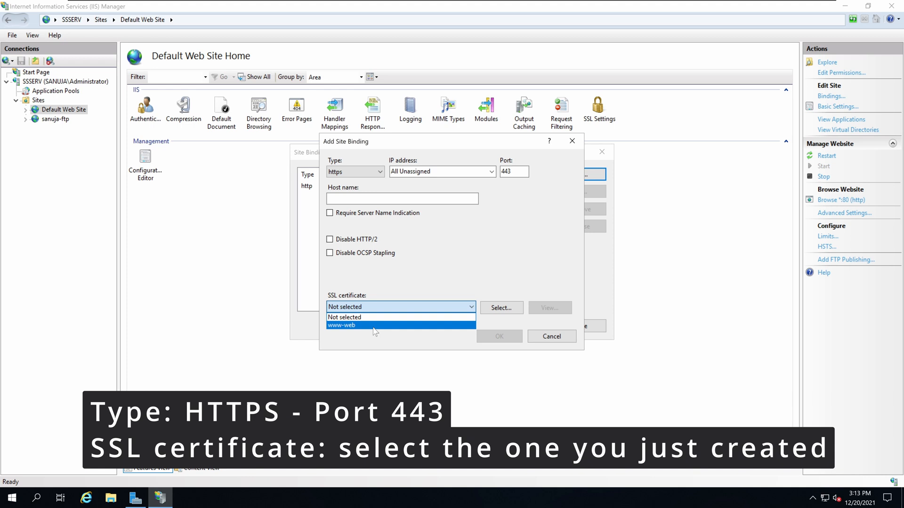
{"action": "left_click", "coordinate": [341, 325]}
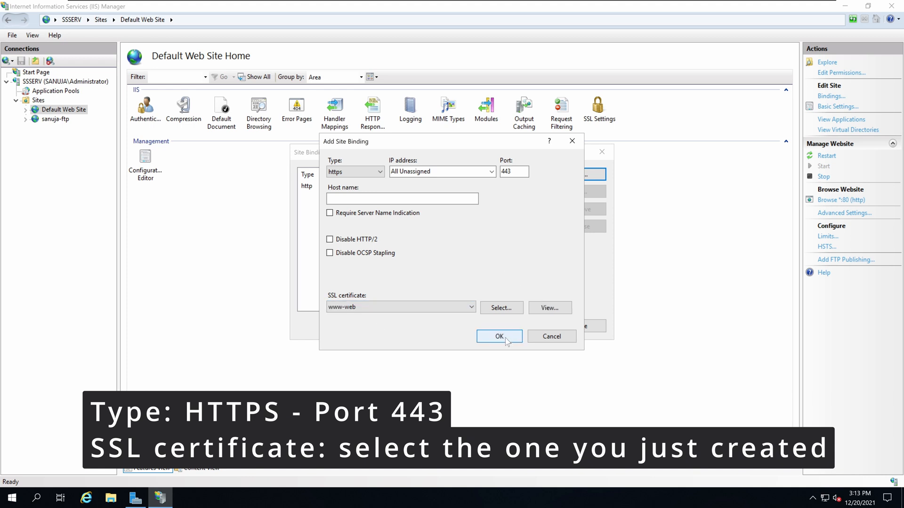
{"action": "left_click", "coordinate": [499, 336]}
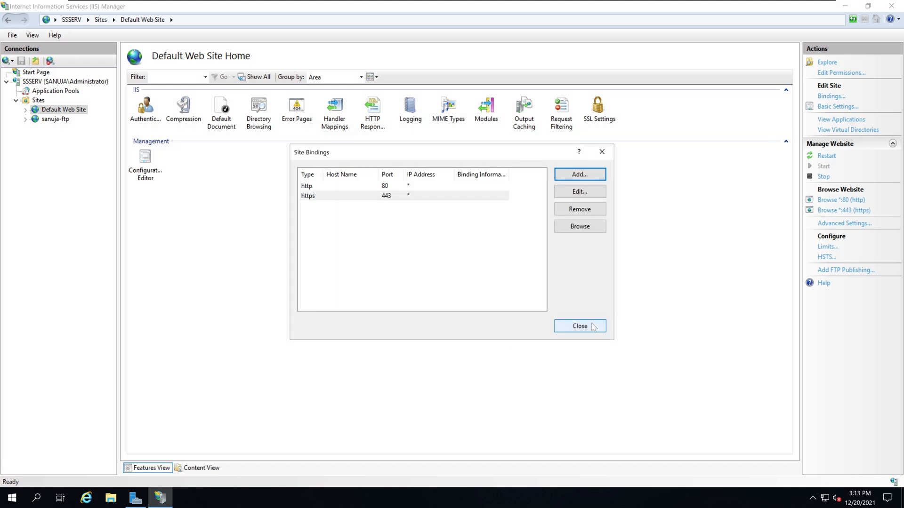
{"action": "left_click", "coordinate": [579, 326]}
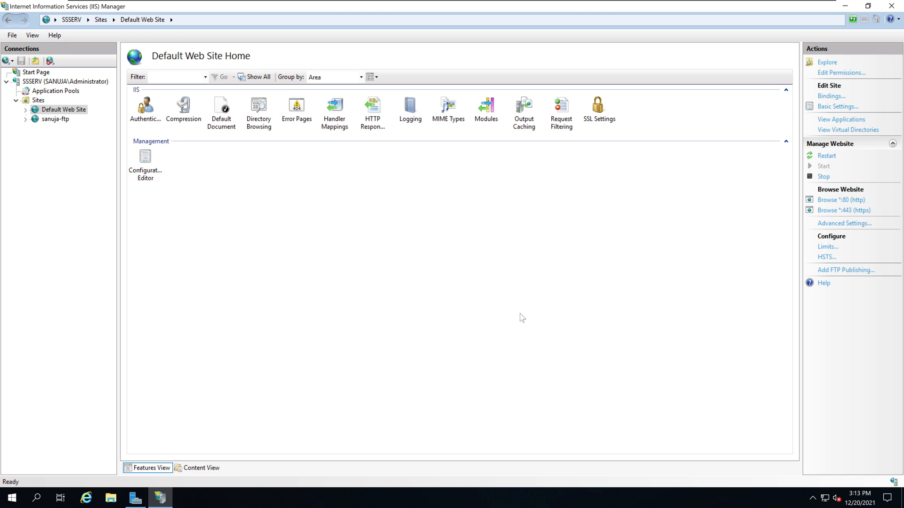
{"action": "double_click", "coordinate": [599, 106]}
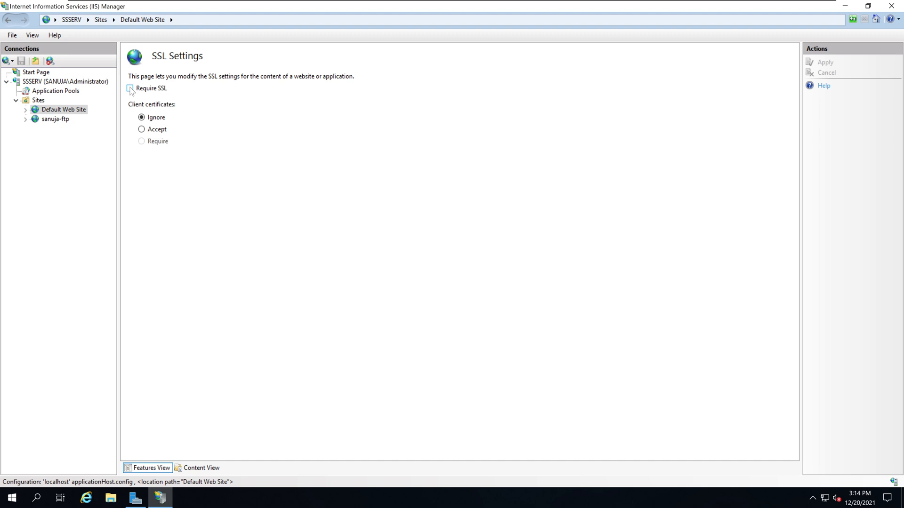
Step: Enable Require SSL for Default Web Site and apply the setting
{"action": "left_click", "coordinate": [130, 88]}
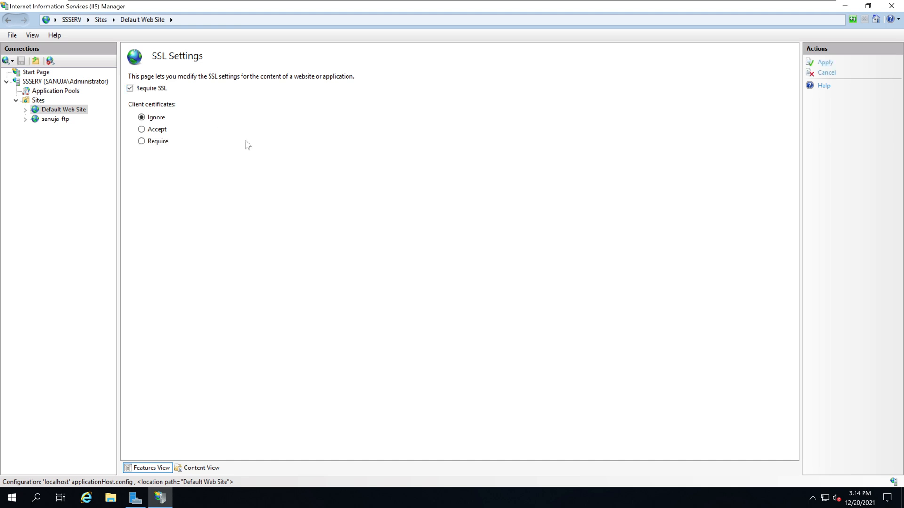
{"action": "mouse_move", "coordinate": [204, 114]}
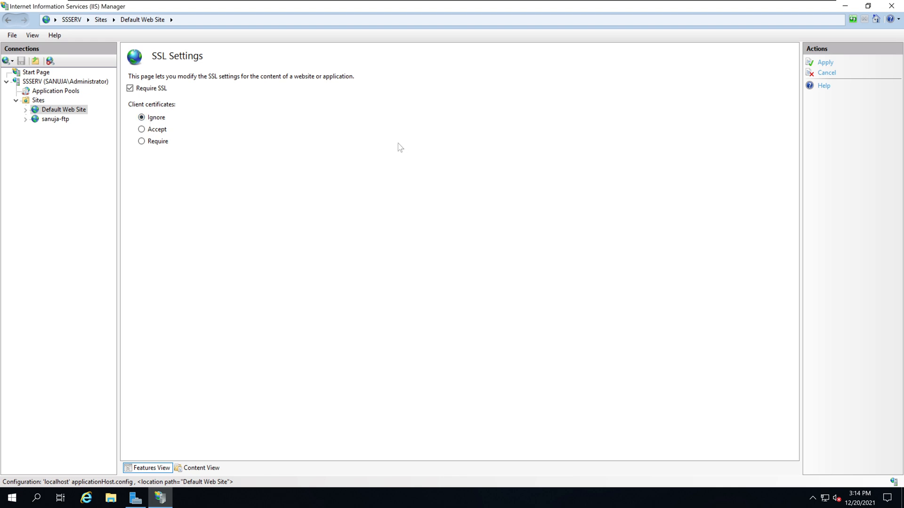
{"action": "mouse_move", "coordinate": [846, 63]}
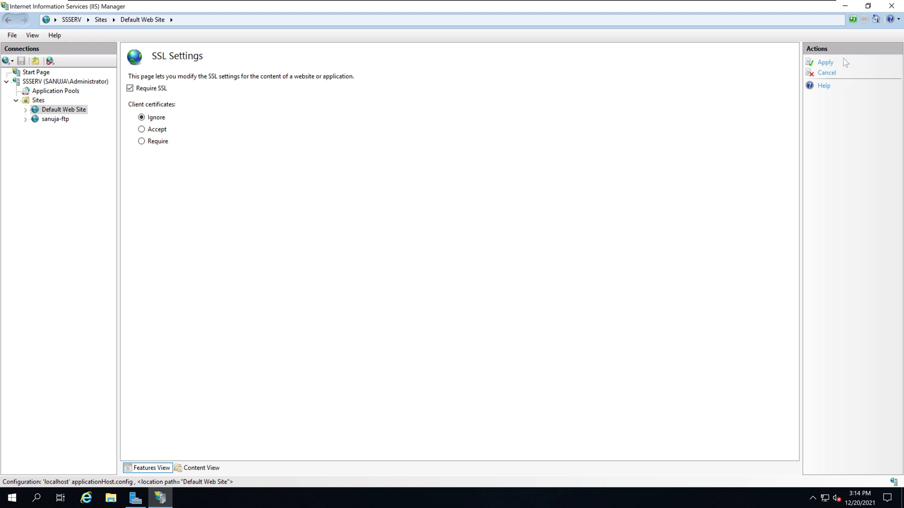
{"action": "left_click", "coordinate": [824, 62]}
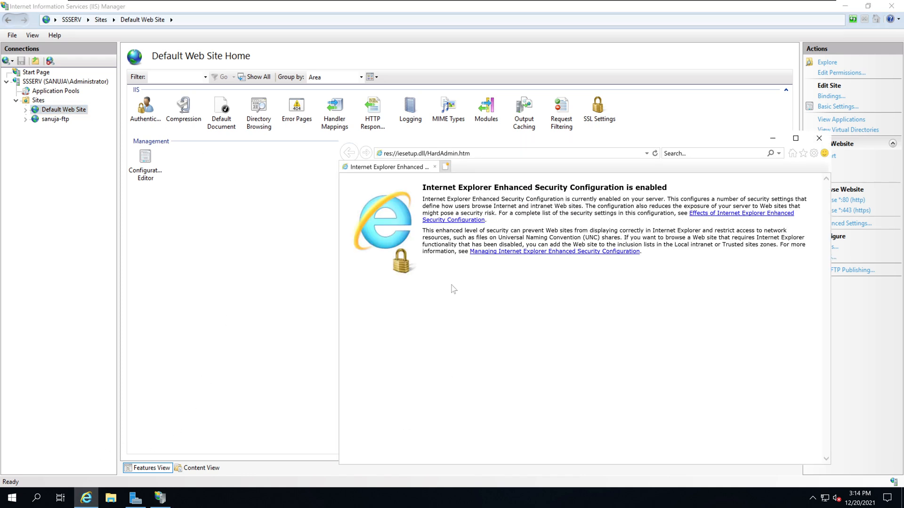
{"action": "type", "text": "h"}
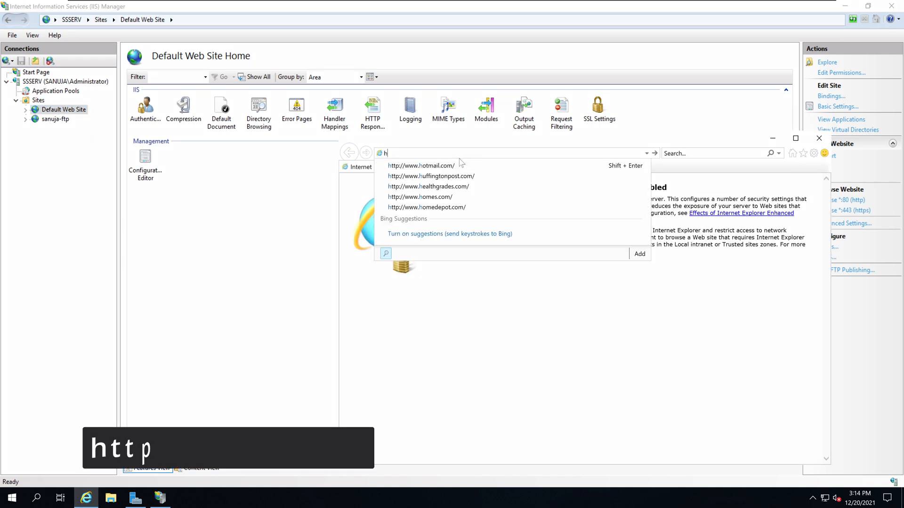
{"action": "type", "text": "ttps://localhost/"}
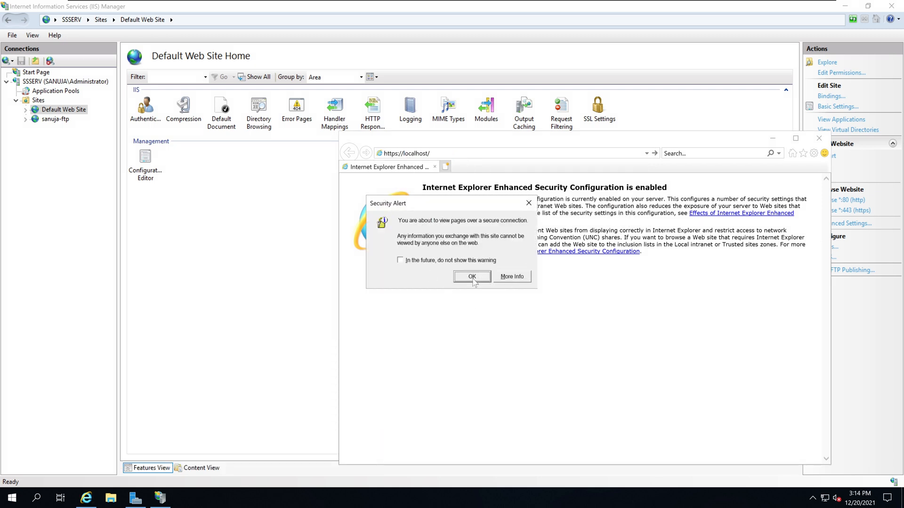
{"action": "left_click", "coordinate": [471, 276]}
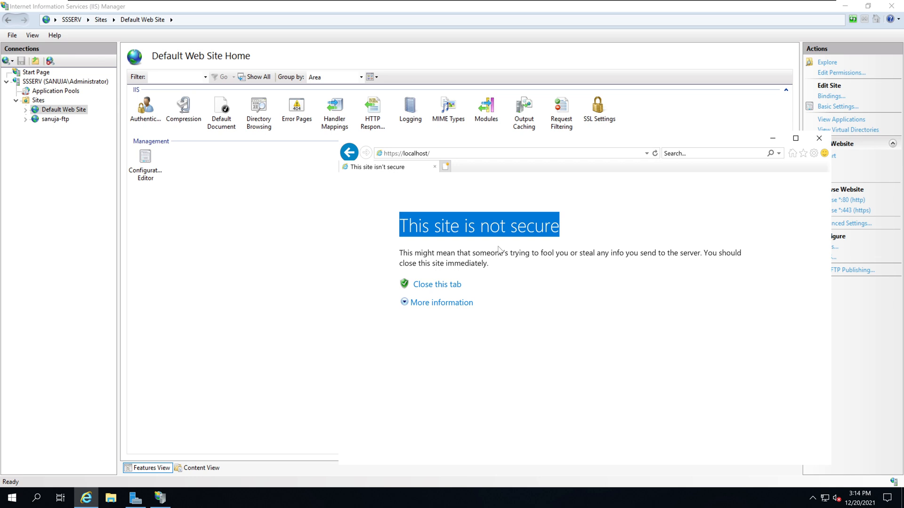
{"action": "mouse_move", "coordinate": [499, 250]}
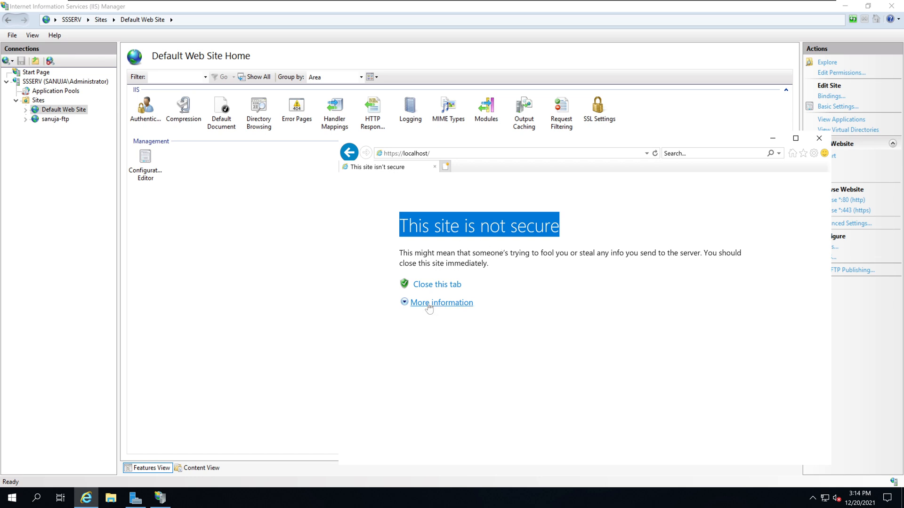
{"action": "left_click", "coordinate": [441, 303]}
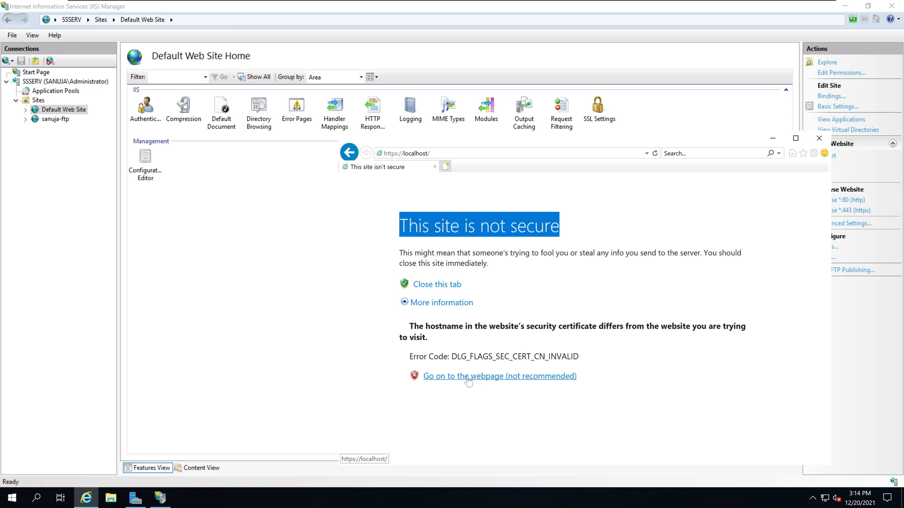
{"action": "left_click", "coordinate": [499, 376]}
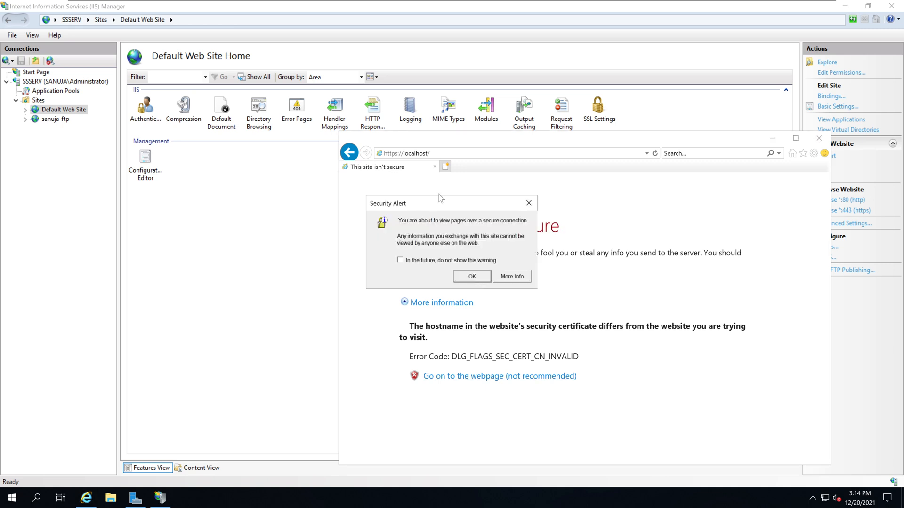
{"action": "mouse_move", "coordinate": [452, 242]}
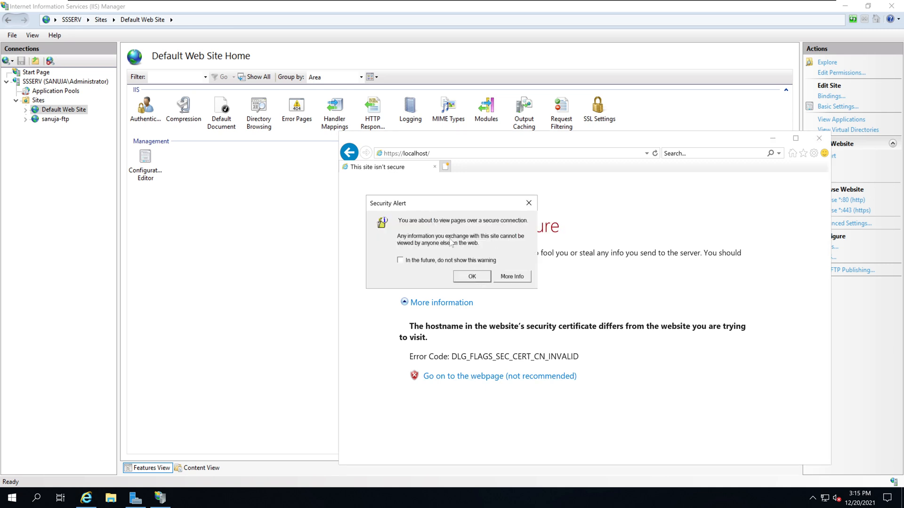
{"action": "left_click", "coordinate": [471, 276]}
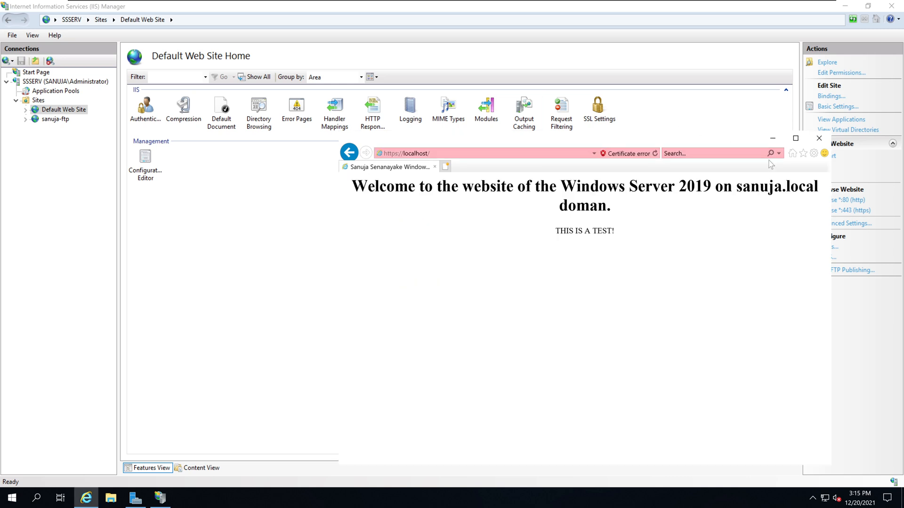
{"action": "mouse_move", "coordinate": [784, 219]}
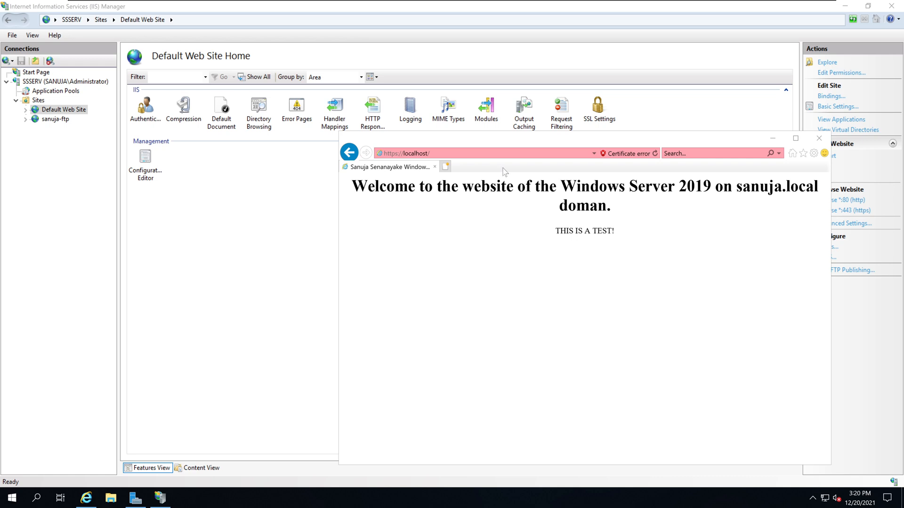
{"action": "mouse_move", "coordinate": [454, 152]}
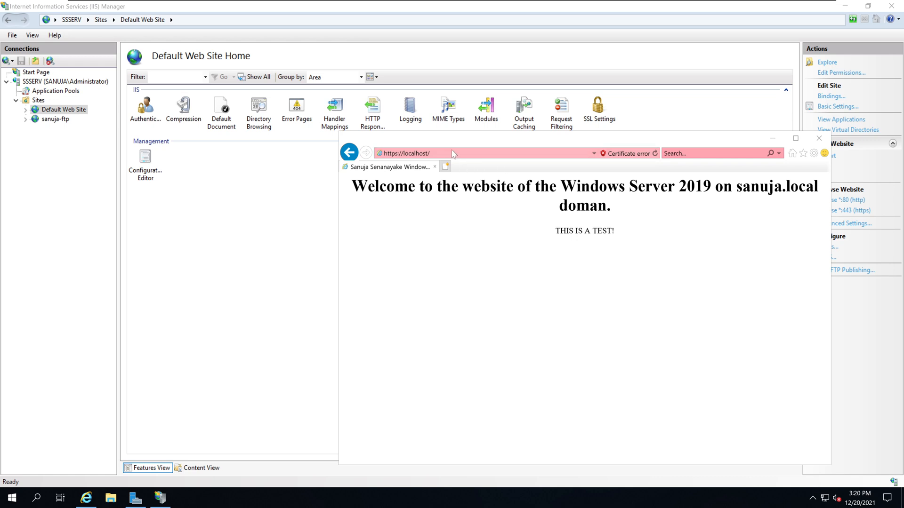
{"action": "mouse_move", "coordinate": [446, 167]}
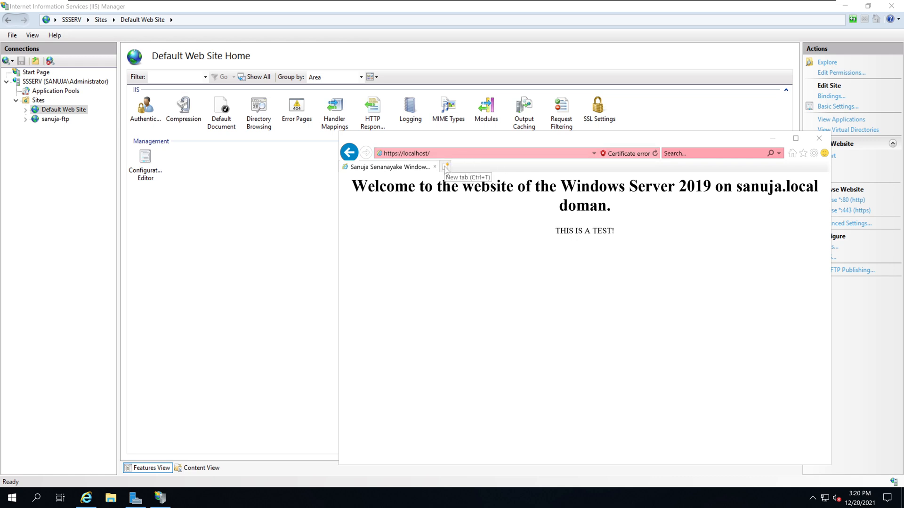
{"action": "mouse_move", "coordinate": [326, 272]}
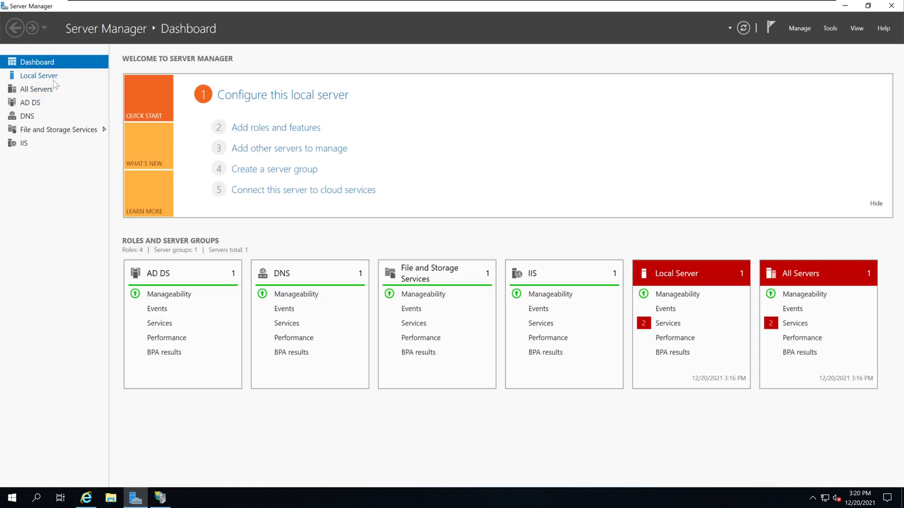
Step: Show the Local Server properties listing the server address 192.168.1.3
{"action": "left_click", "coordinate": [38, 75]}
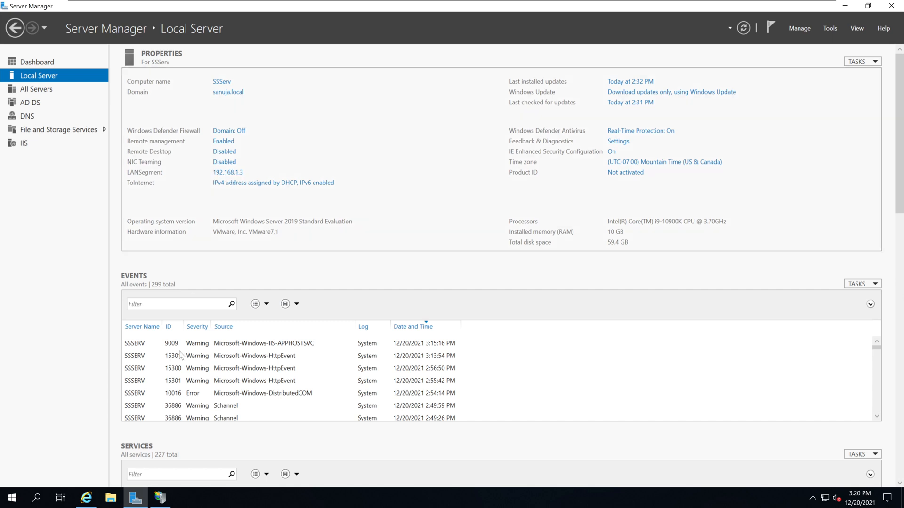
{"action": "mouse_move", "coordinate": [228, 171]}
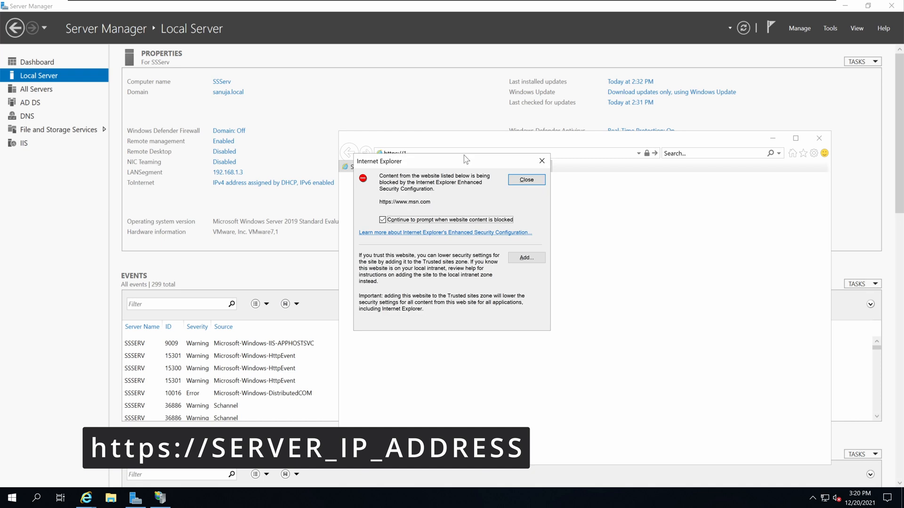
{"action": "left_click", "coordinate": [526, 179]}
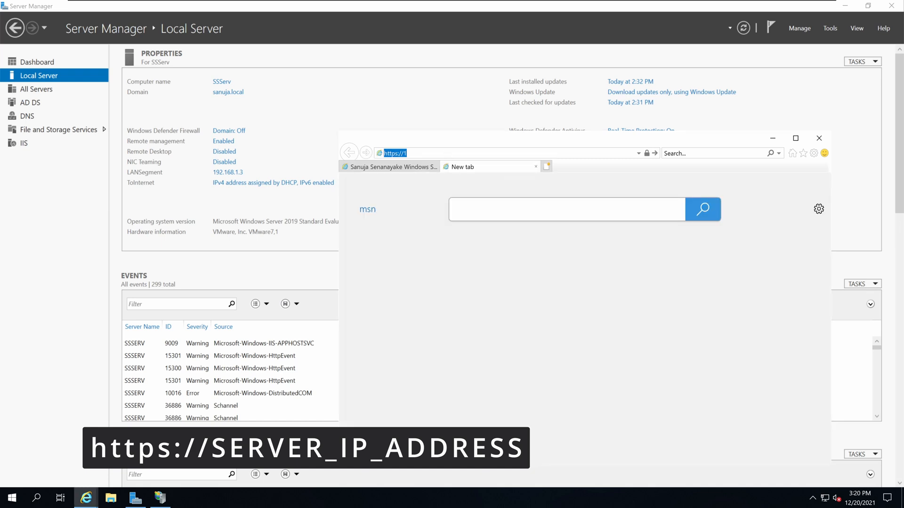
{"action": "type", "text": "92.168.1.3/"}
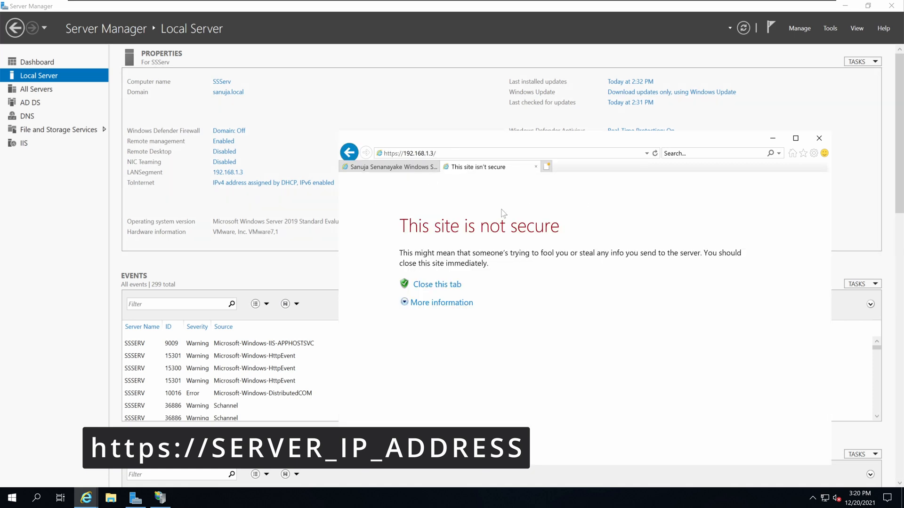
{"action": "left_click", "coordinate": [443, 302]}
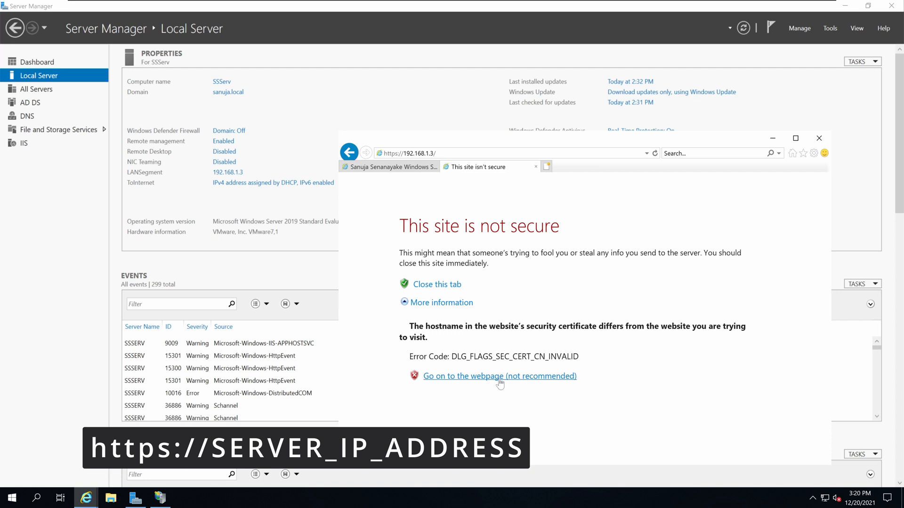
{"action": "left_click", "coordinate": [499, 375]}
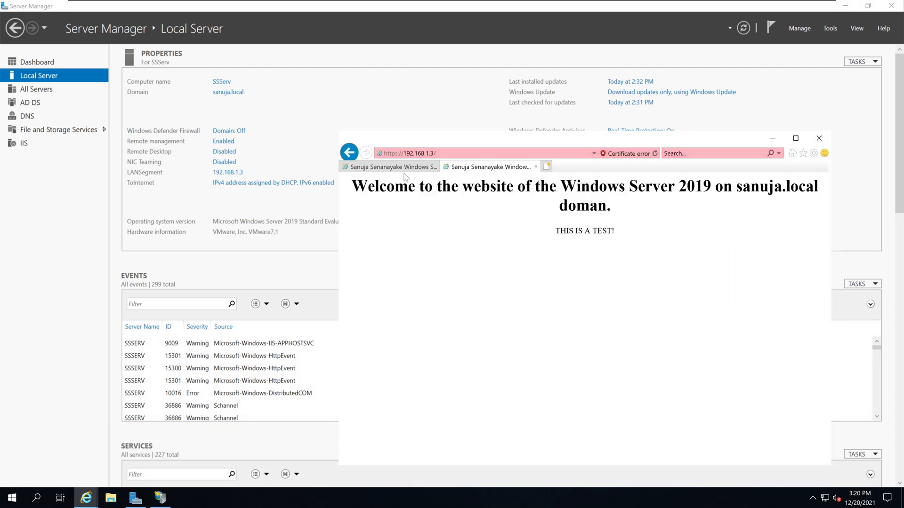
{"action": "left_click", "coordinate": [489, 166]}
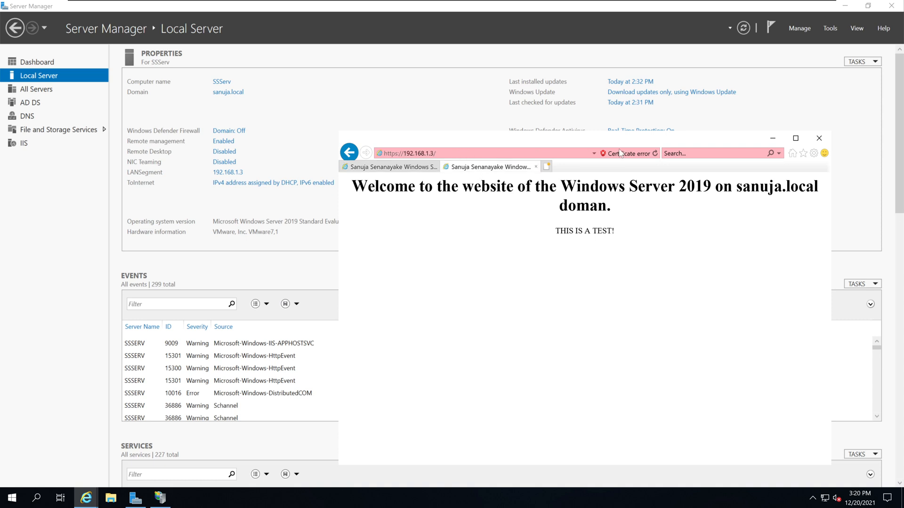
{"action": "mouse_move", "coordinate": [614, 176]}
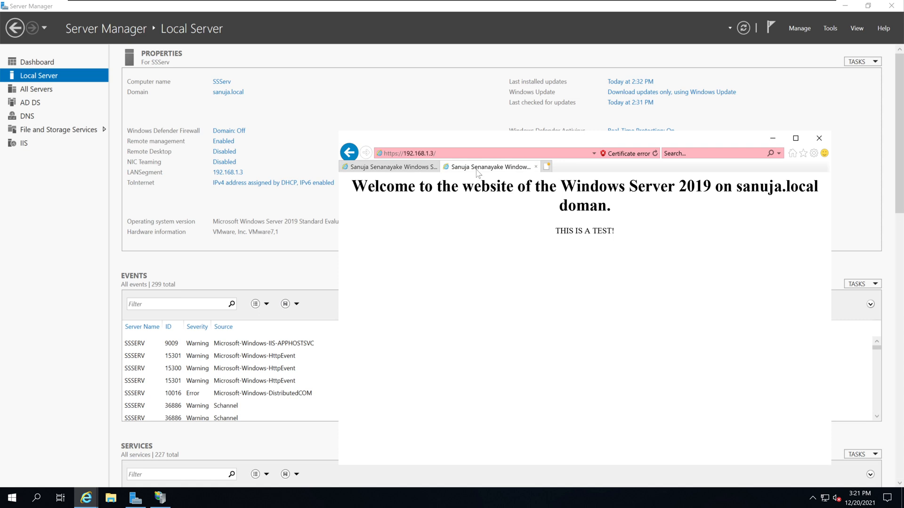
{"action": "mouse_move", "coordinate": [628, 160]}
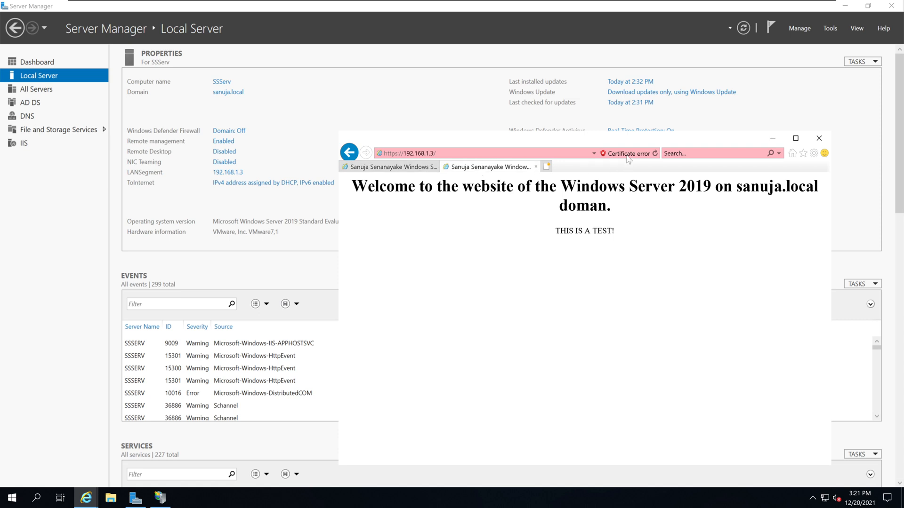
{"action": "left_click", "coordinate": [625, 152]}
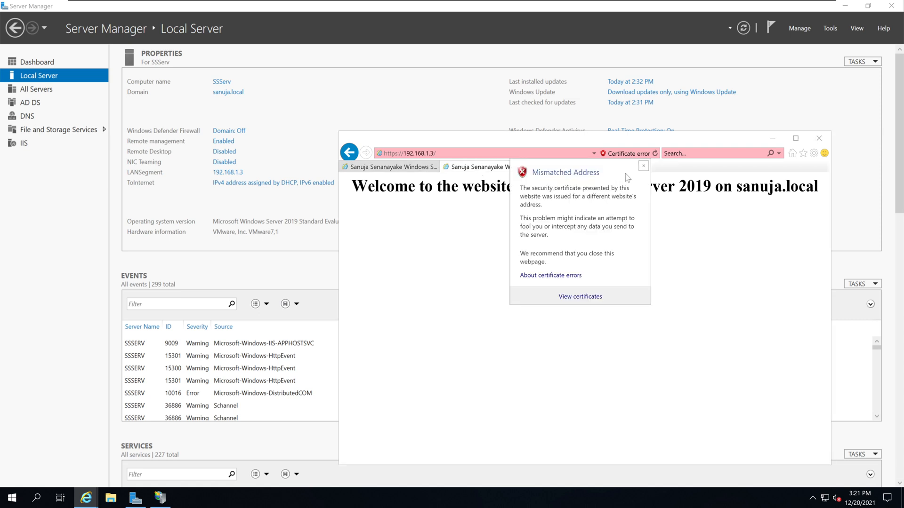
{"action": "left_click", "coordinate": [579, 296]}
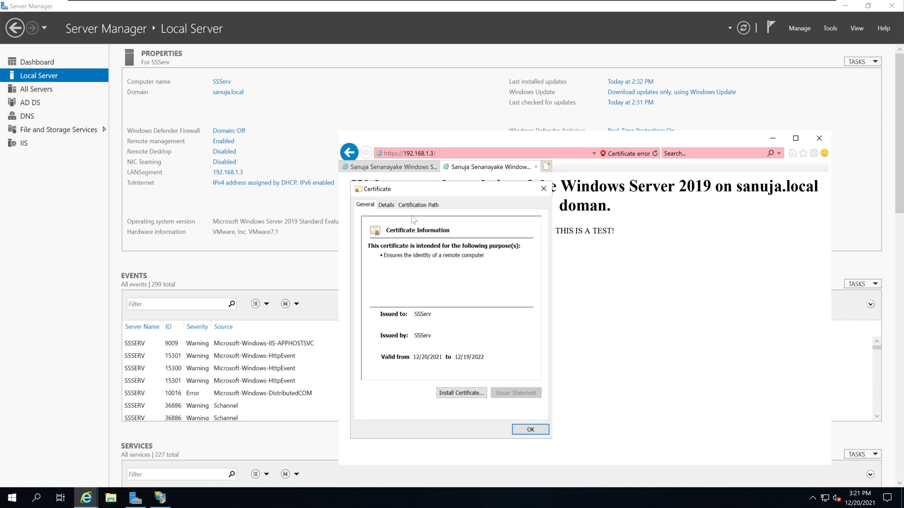
{"action": "mouse_move", "coordinate": [499, 364]}
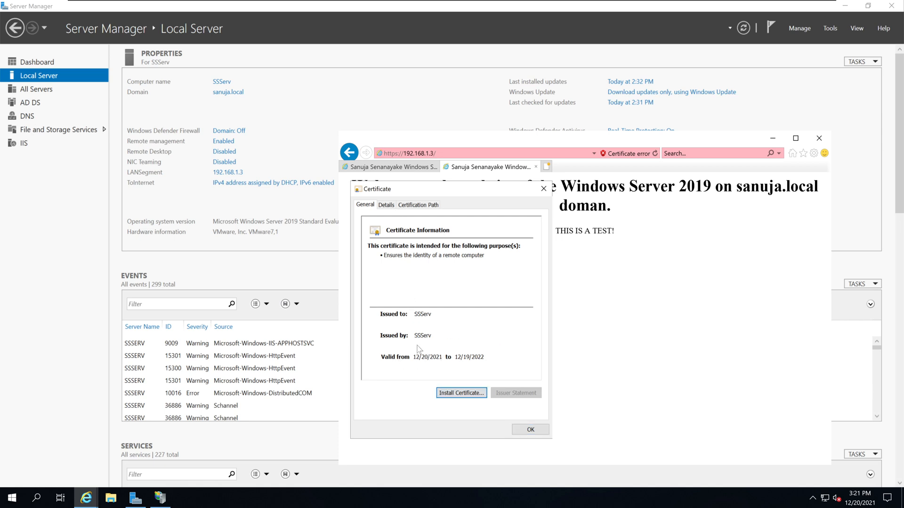
{"action": "left_click", "coordinate": [386, 204]}
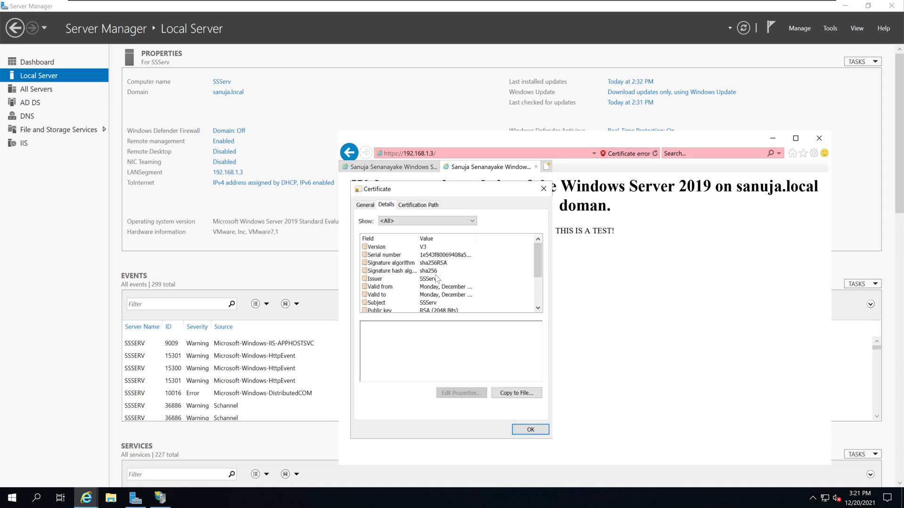
{"action": "left_click", "coordinate": [404, 270]}
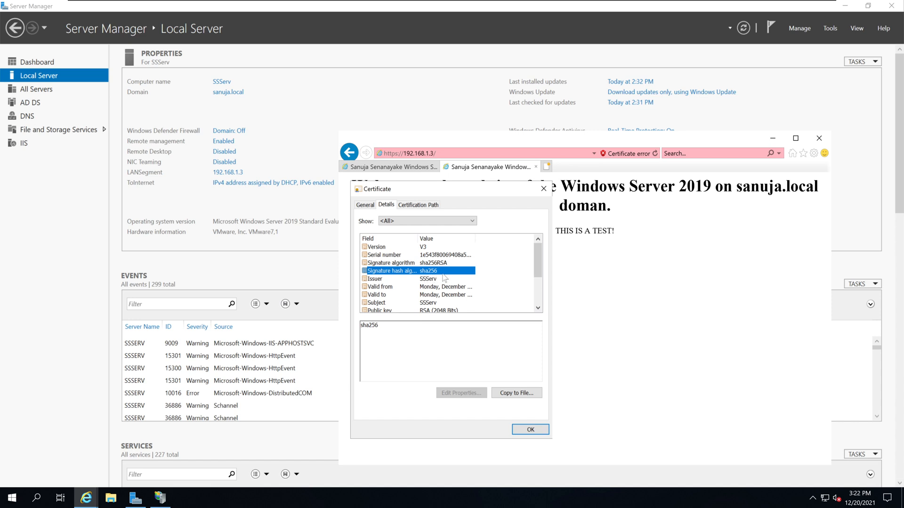
{"action": "mouse_move", "coordinate": [611, 179]}
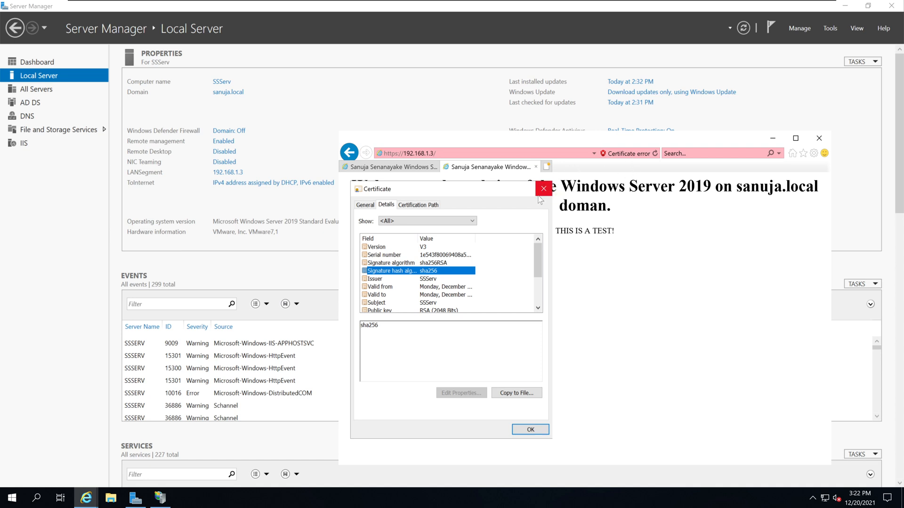
{"action": "mouse_move", "coordinate": [543, 190]}
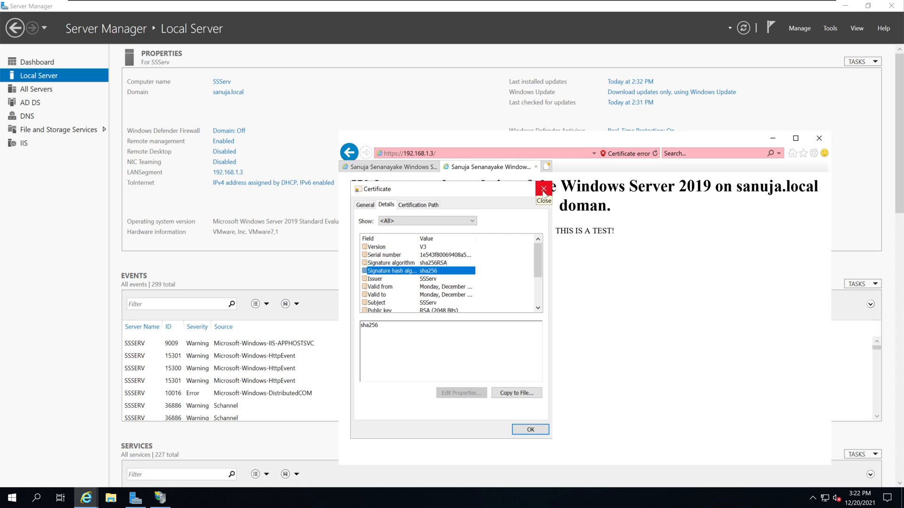
{"action": "mouse_move", "coordinate": [515, 174]}
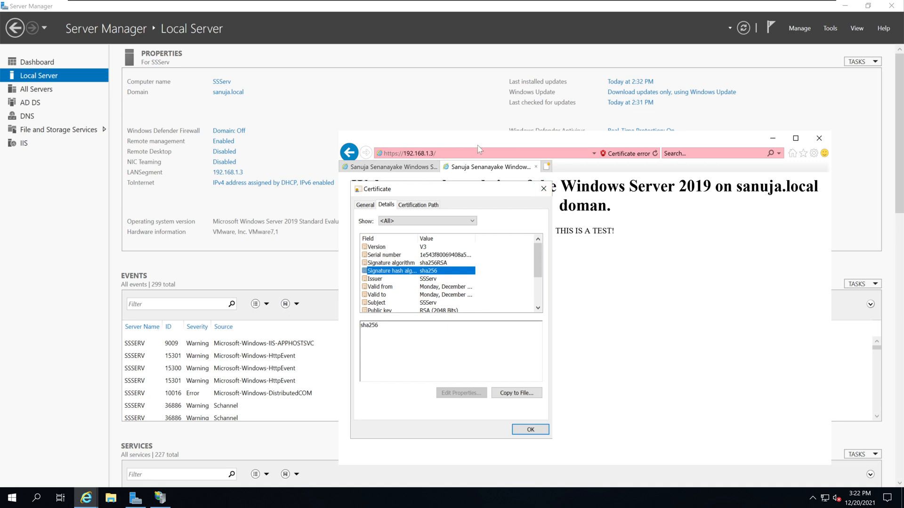
{"action": "mouse_move", "coordinate": [542, 189]}
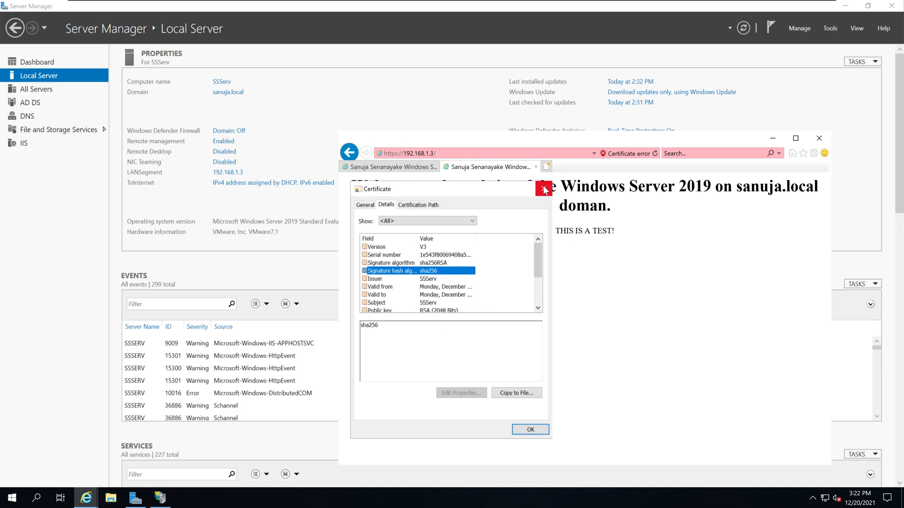
{"action": "left_click", "coordinate": [530, 429]}
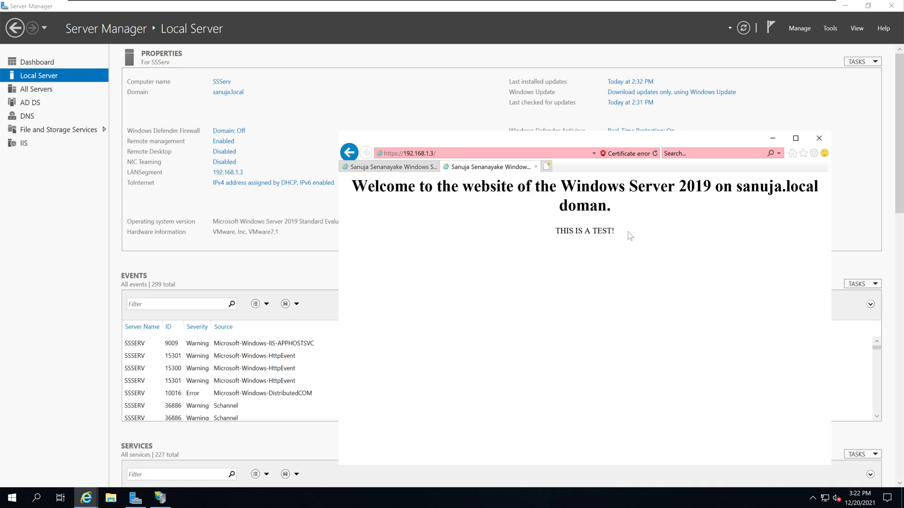